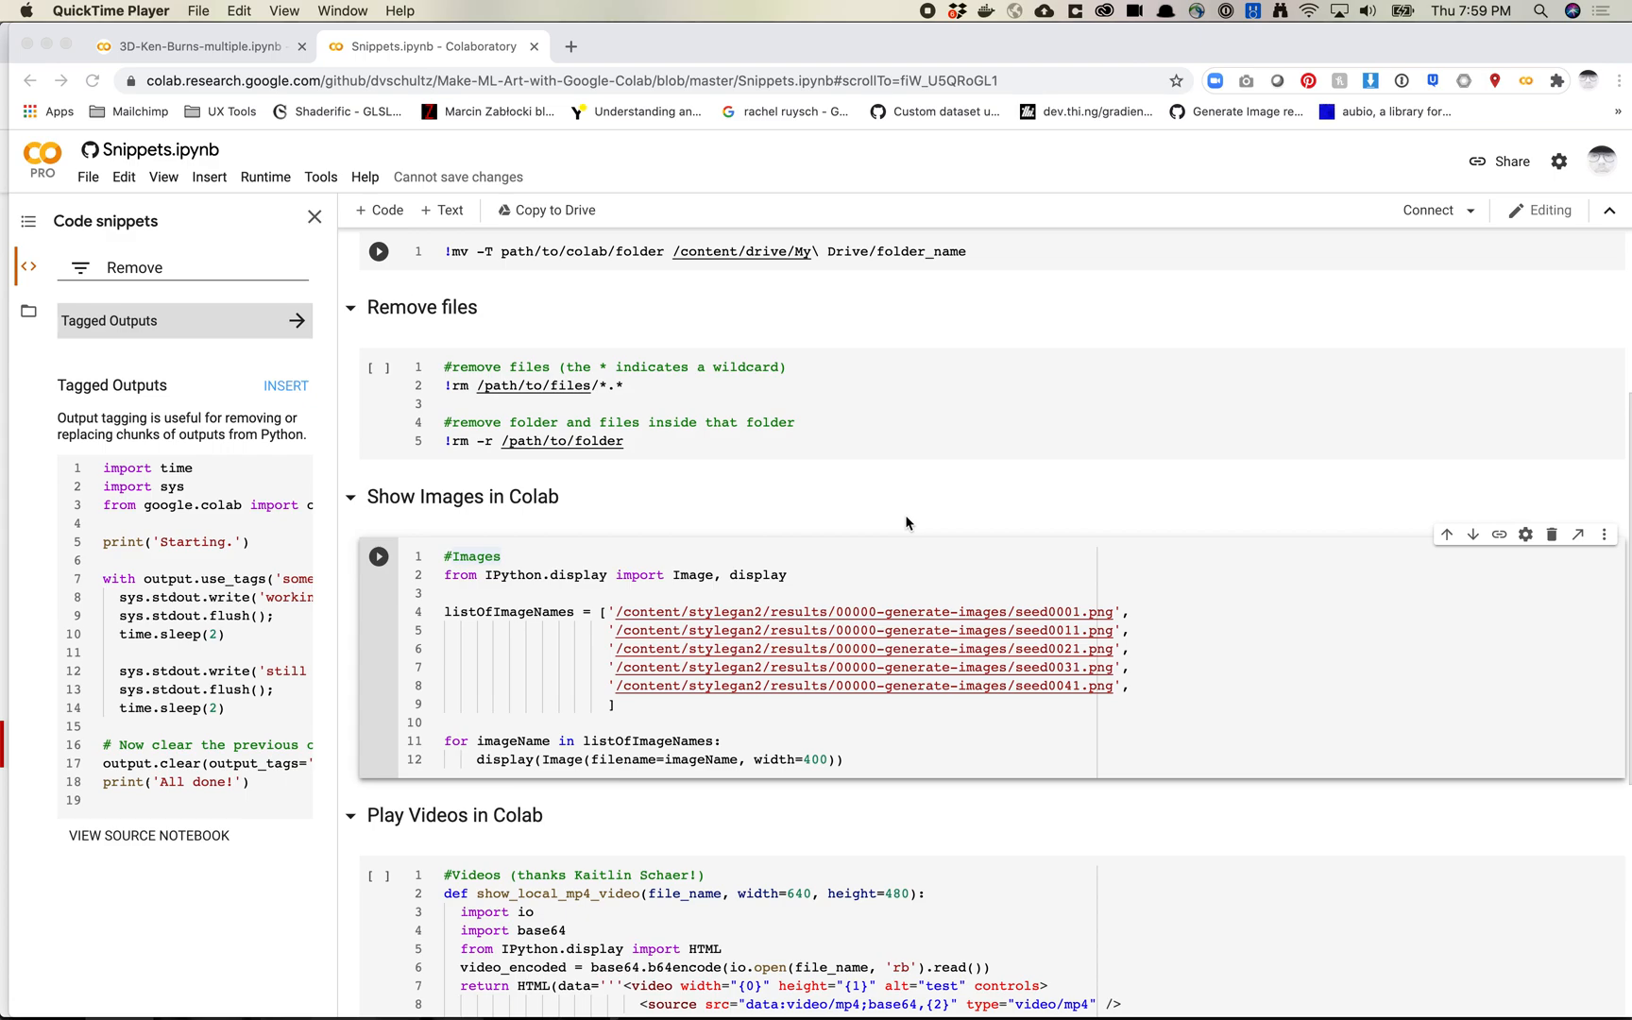
mouse_move(395, 227)
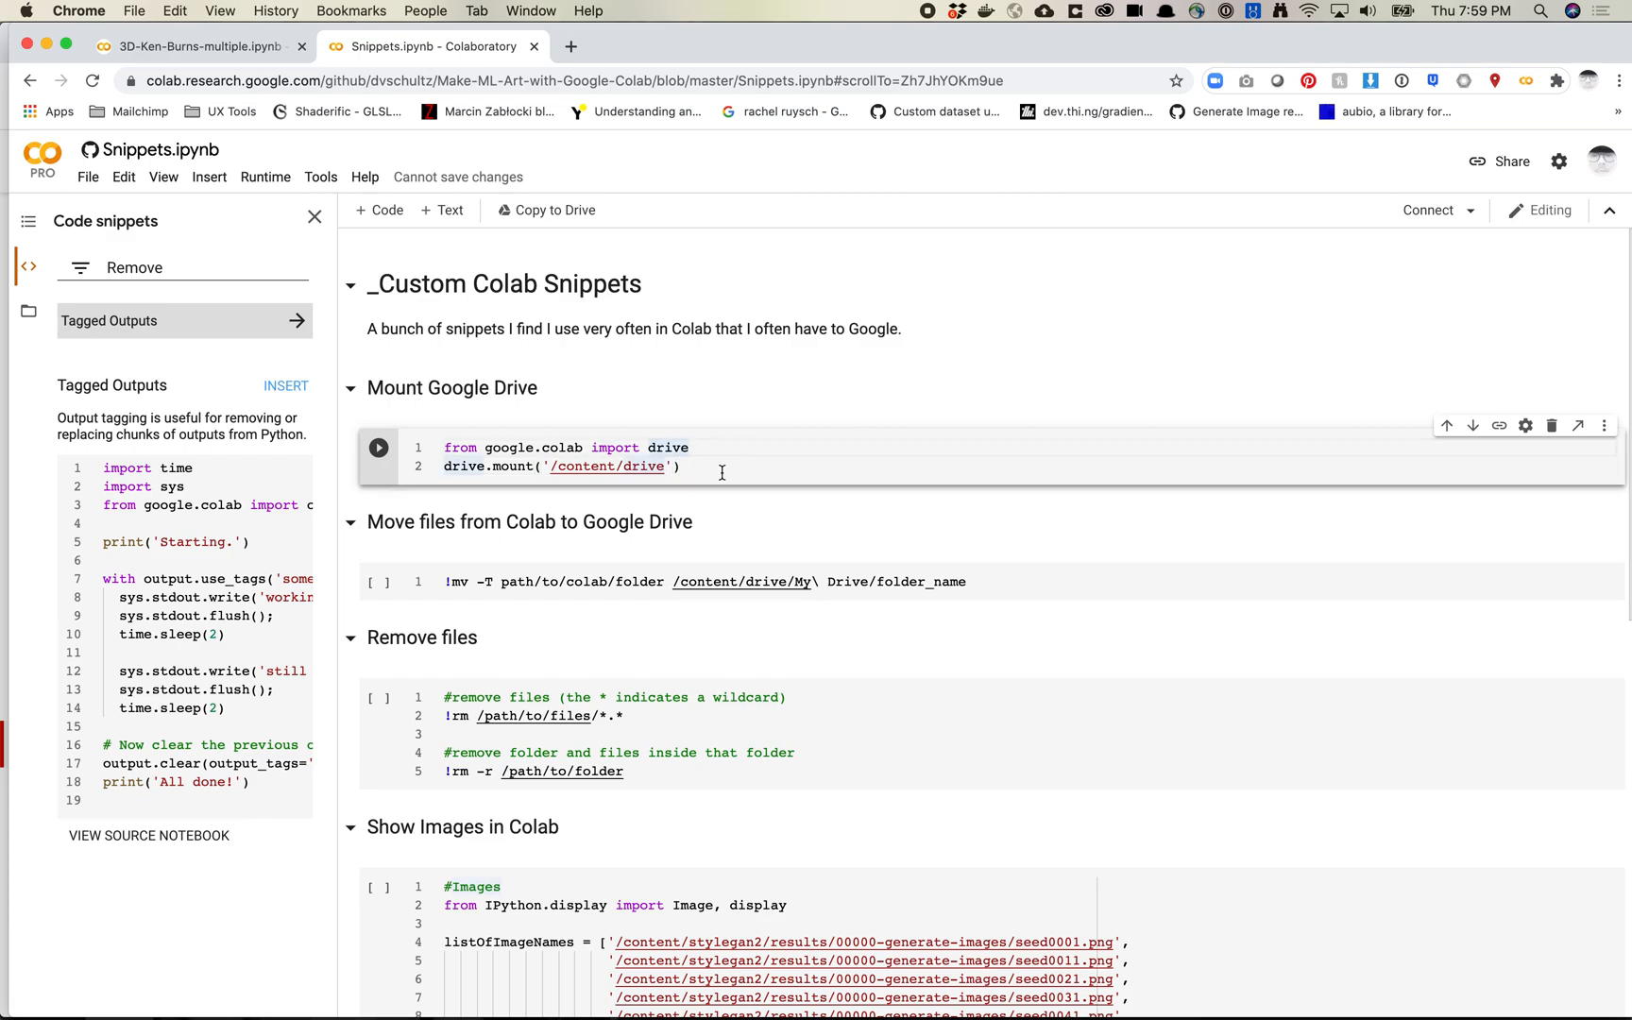
Clear the snippet filter and browse the full built-in snippet list, starting with Adding form fields.
scroll(down, 3)
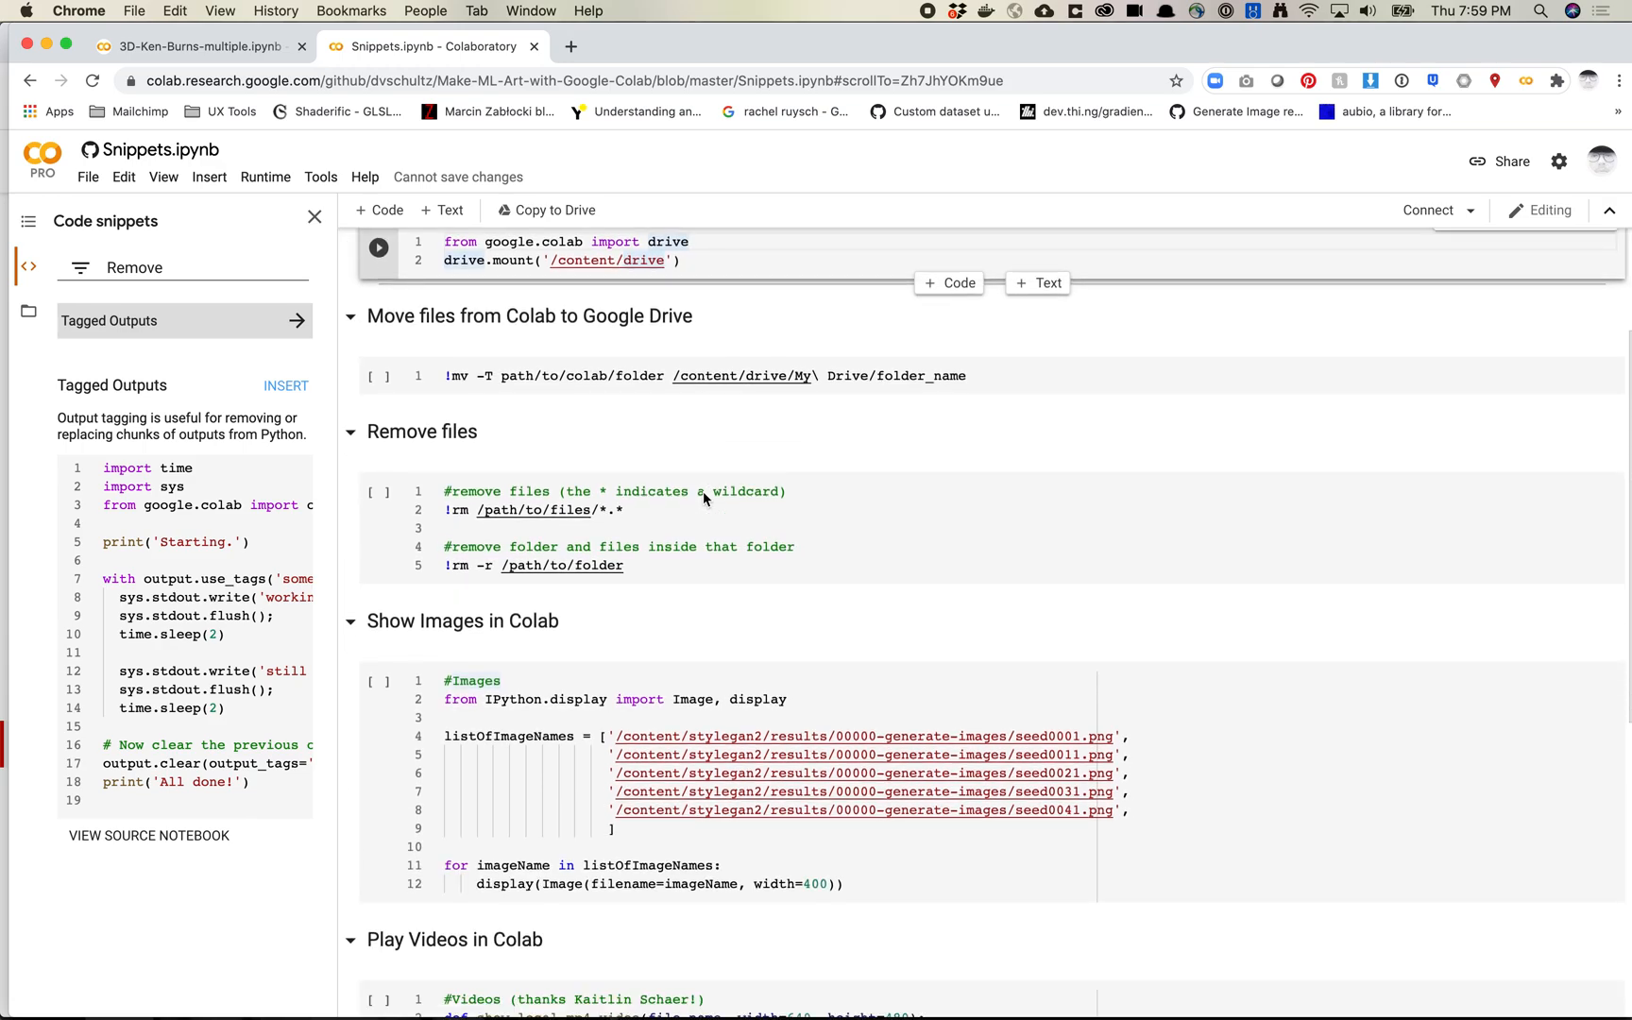
scroll(down, 3)
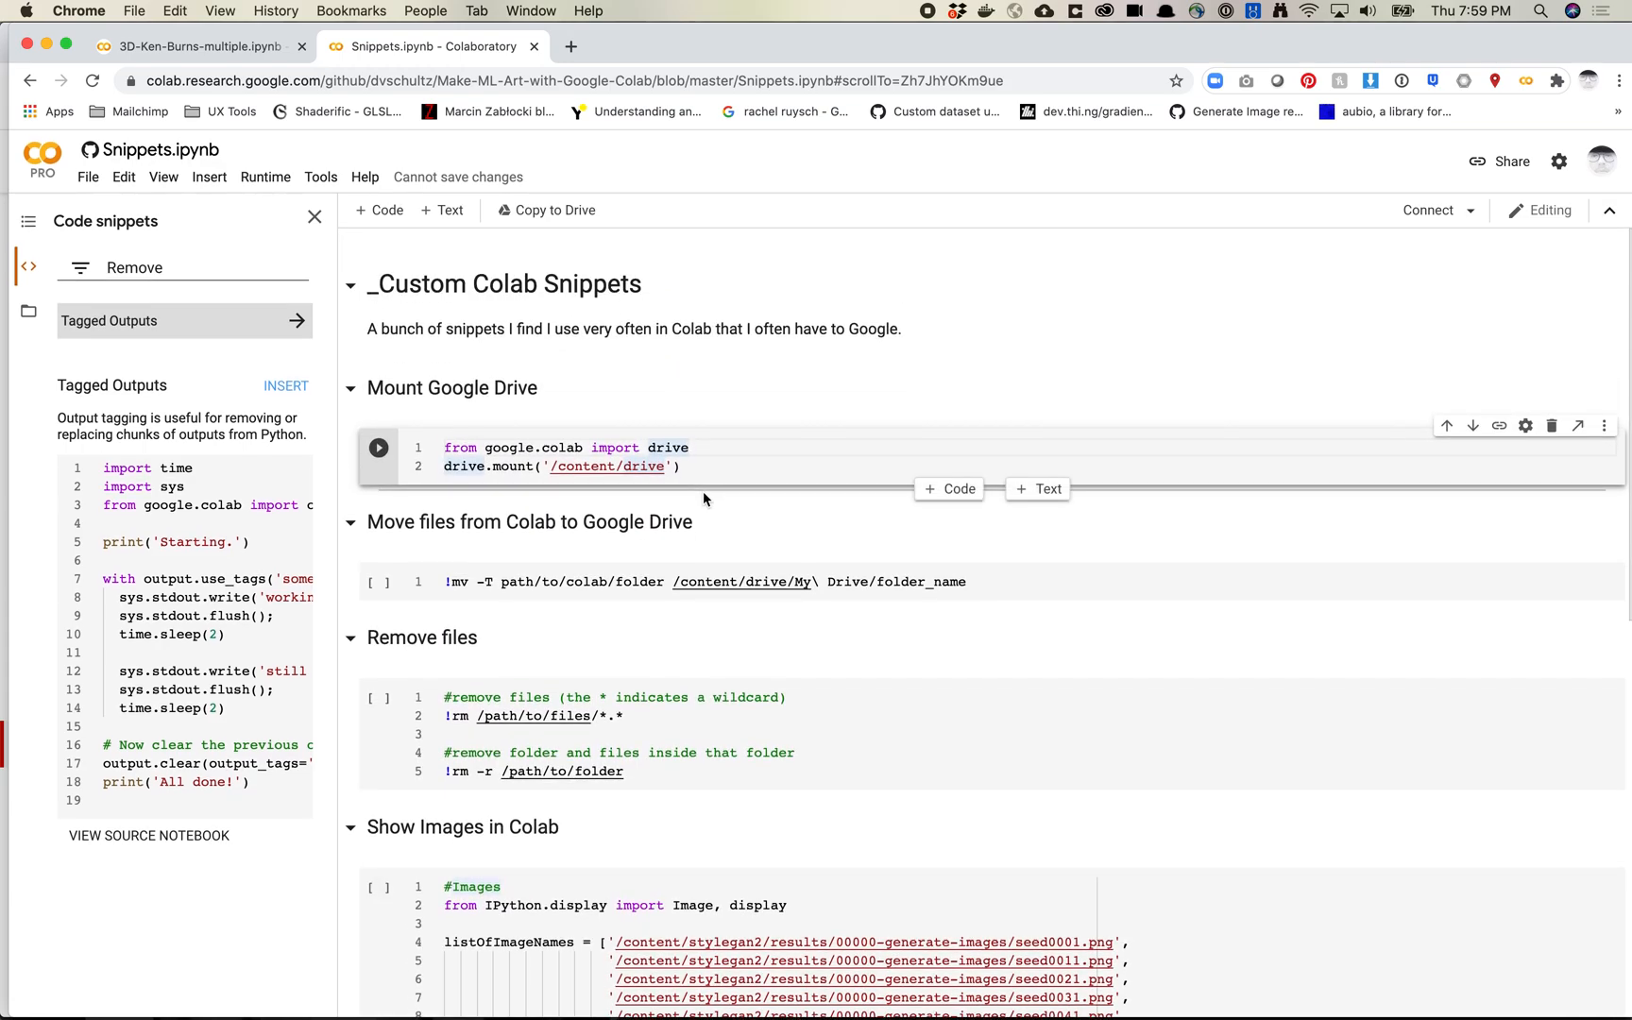
click(682, 466)
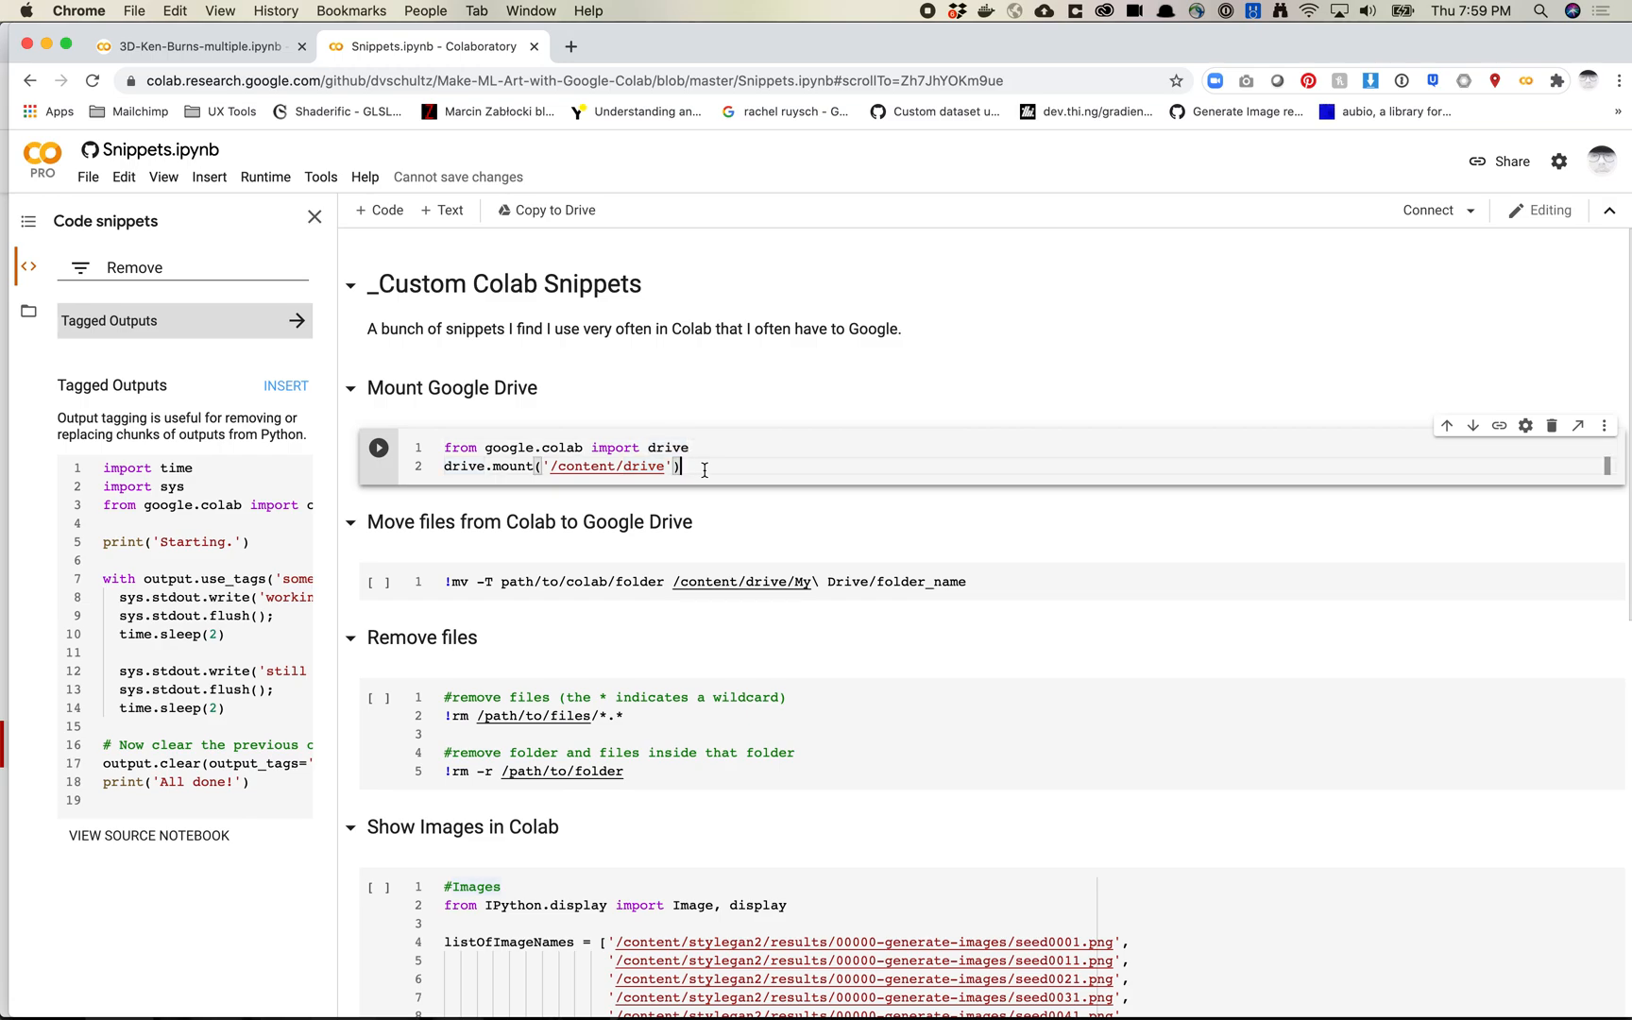
click(315, 216)
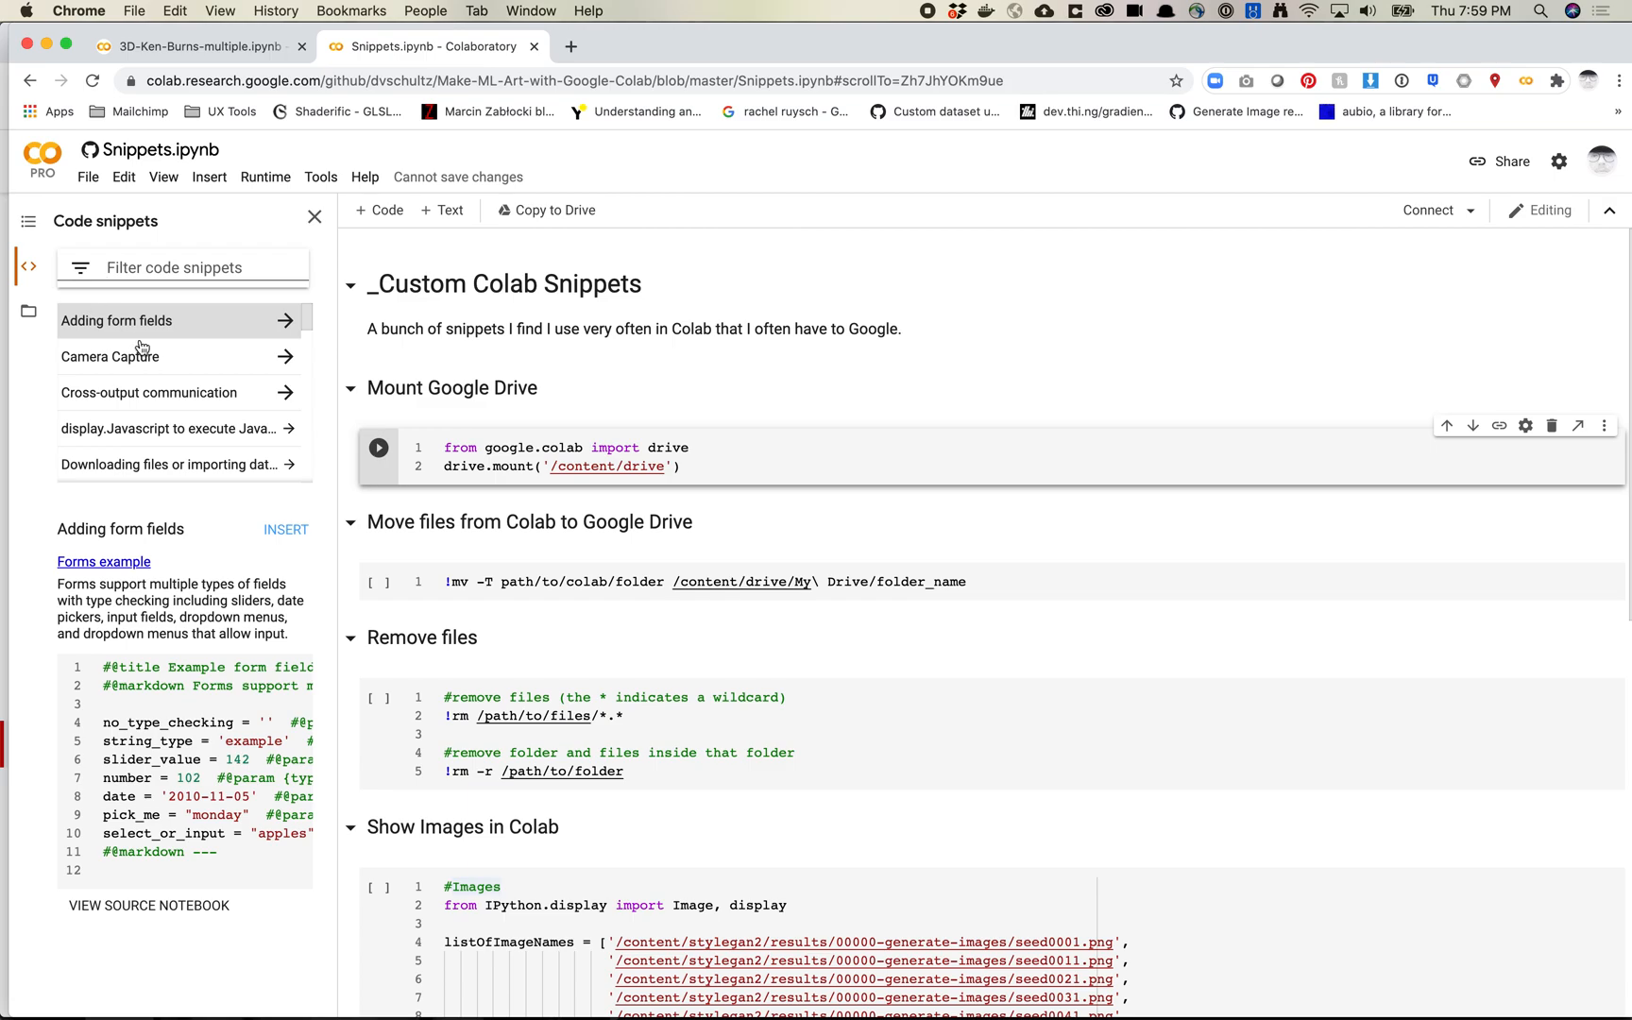
scroll(down, 3)
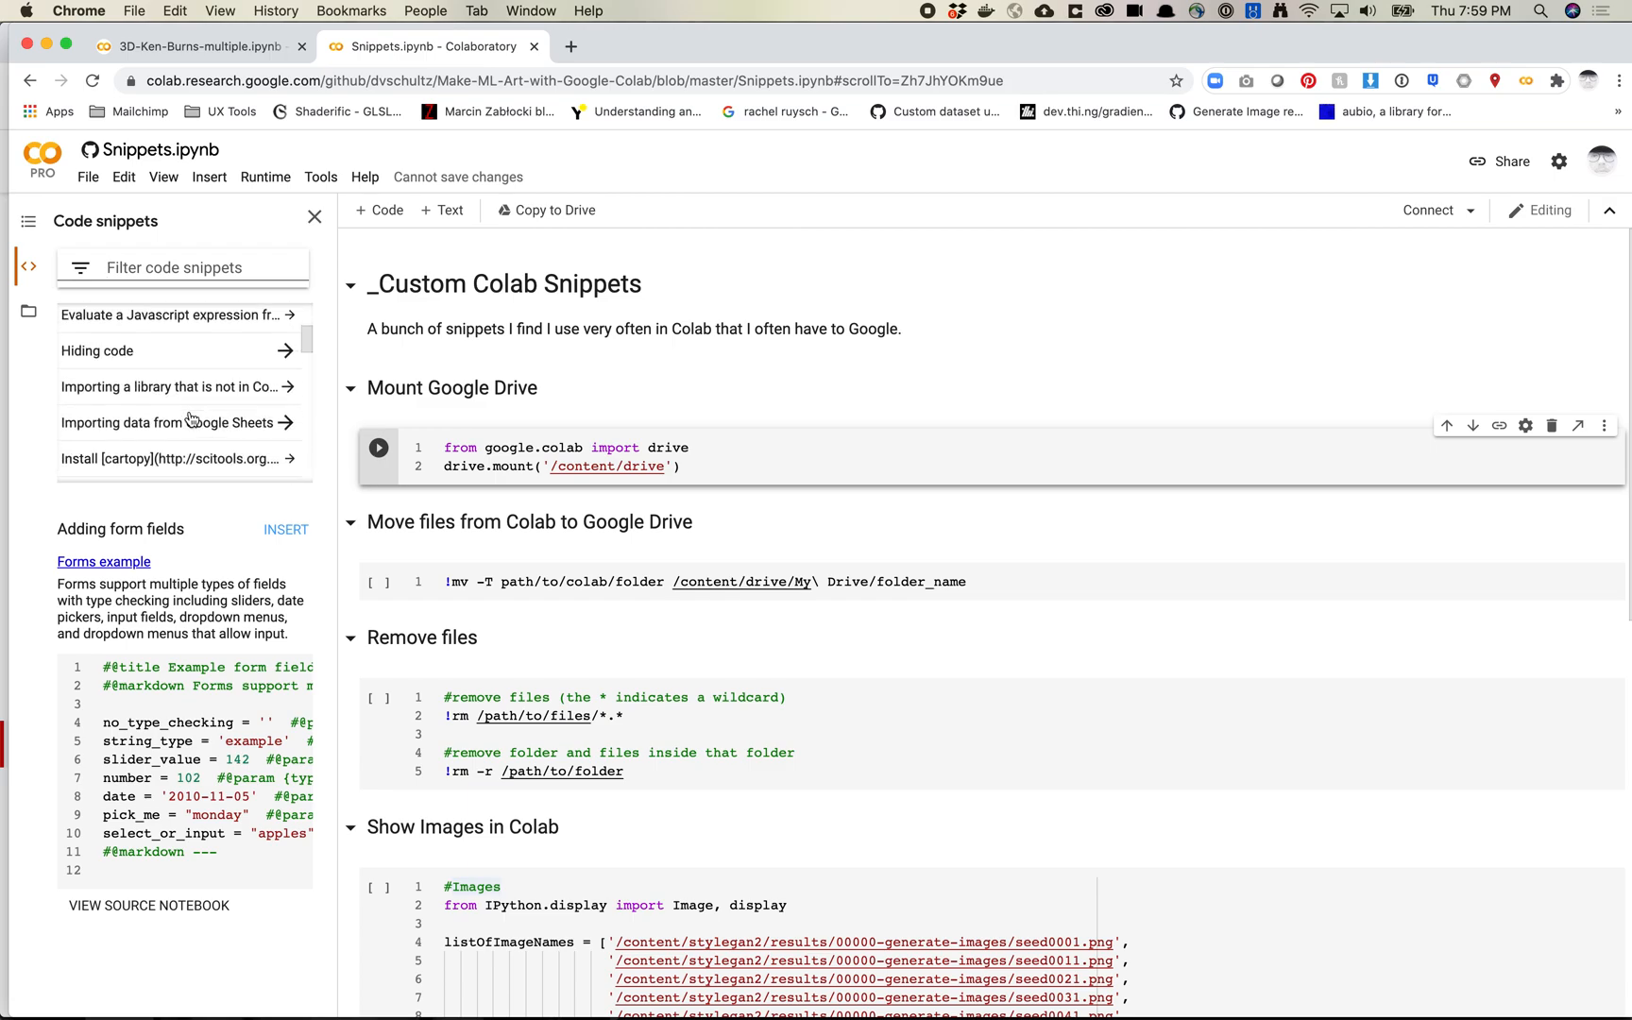
scroll(down, 3)
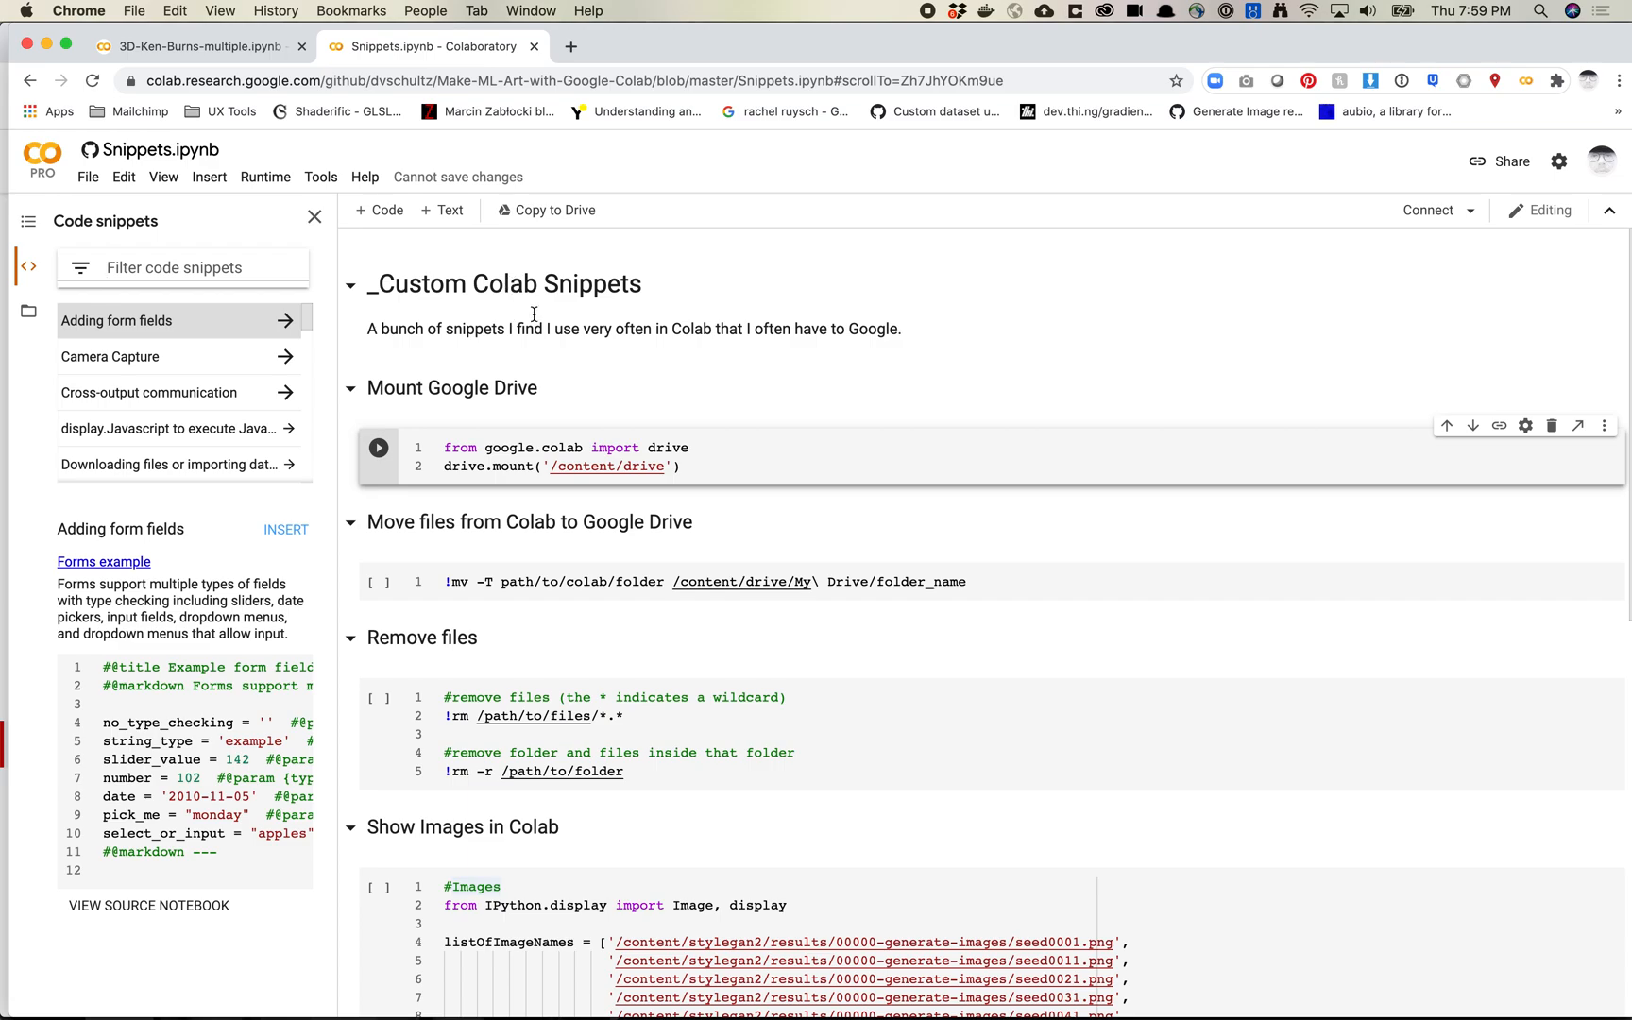
mouse_move(174, 307)
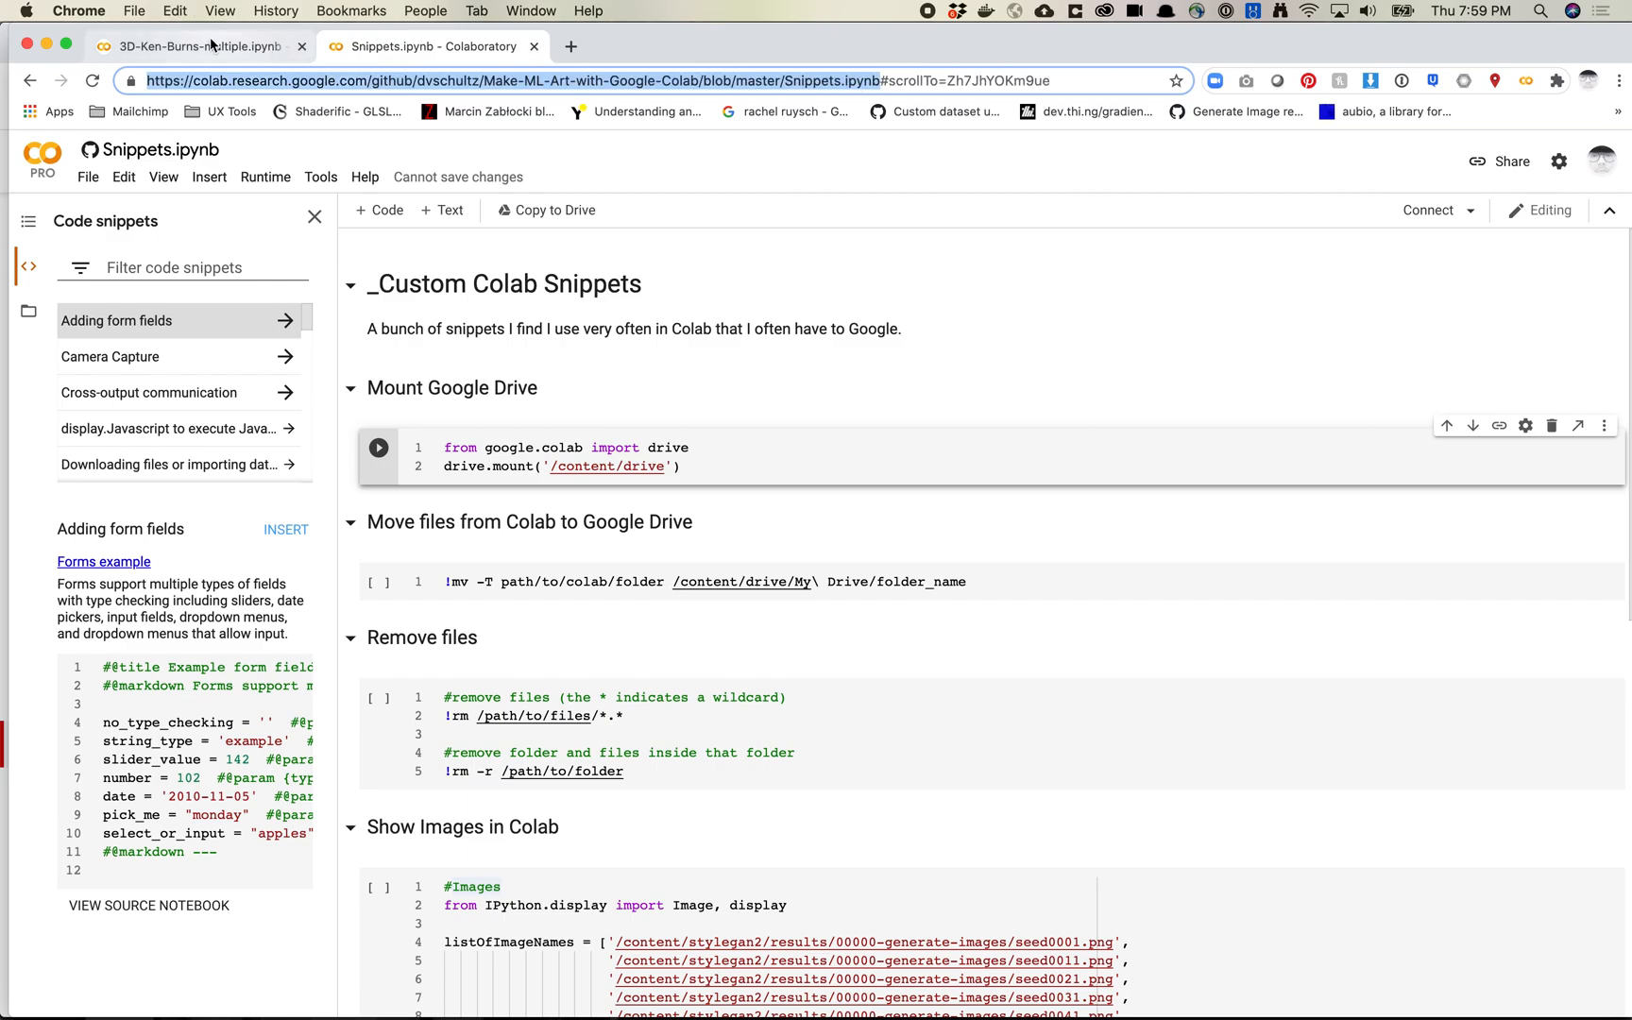
In 3D-Ken-Burns, replace the Custom snippet notebook URL in Settings with the Snippets.ipynb URL.
click(197, 45)
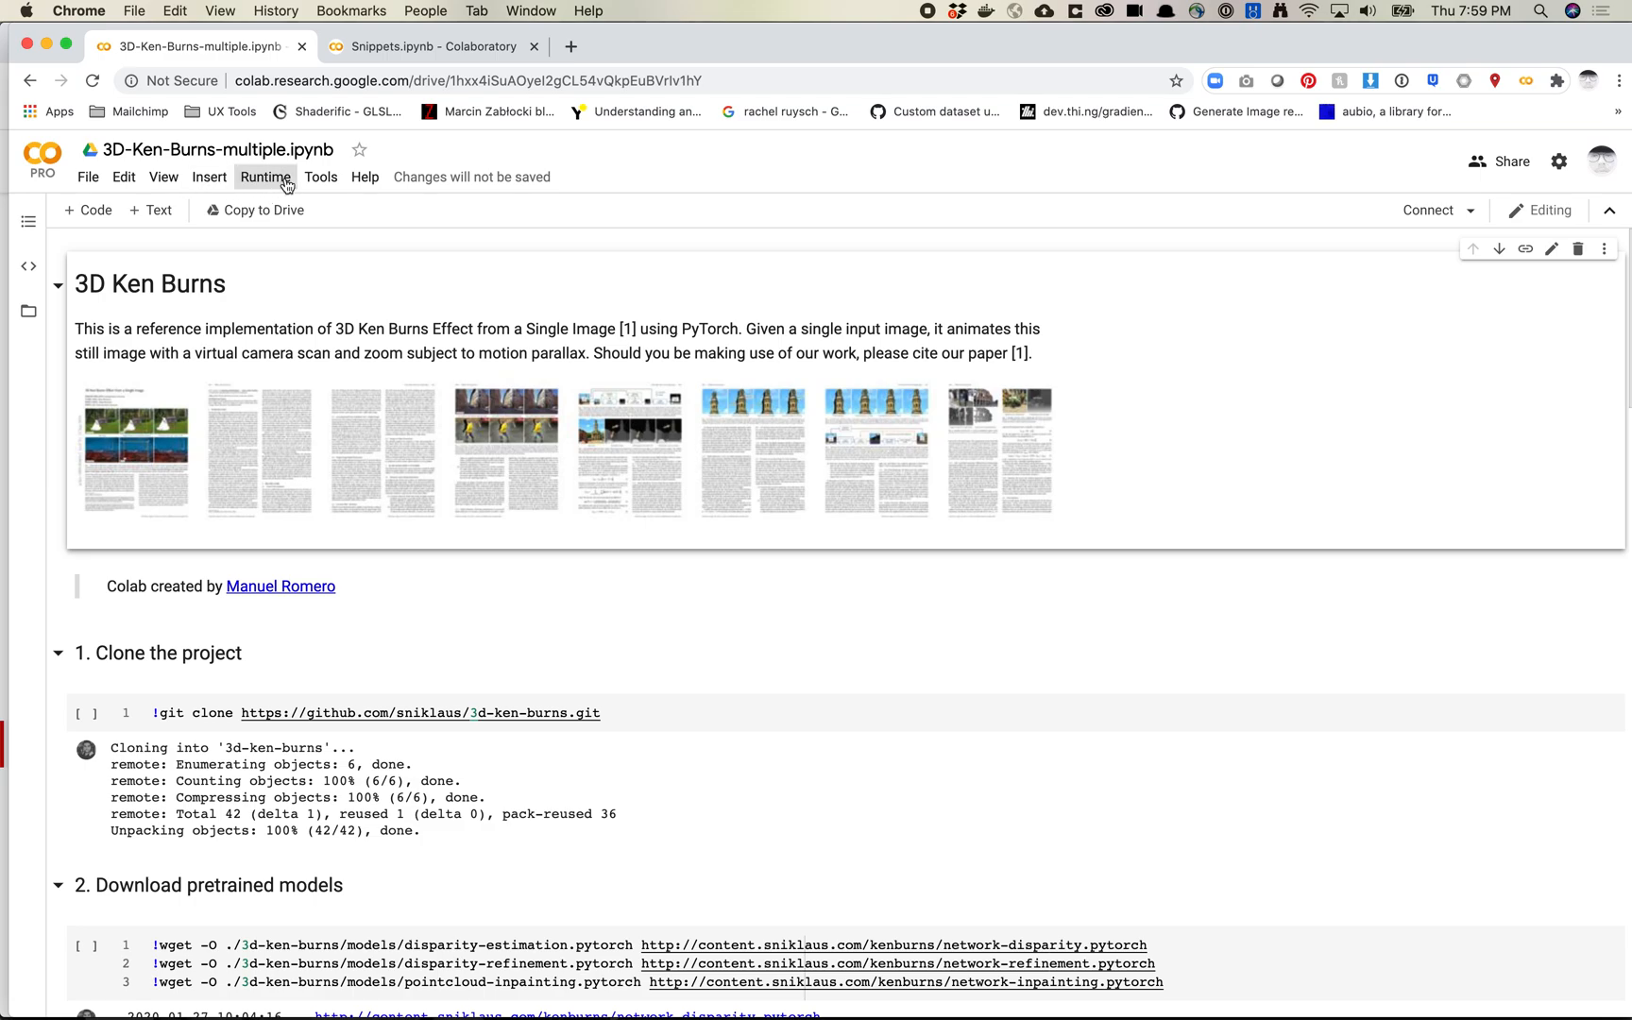
click(320, 175)
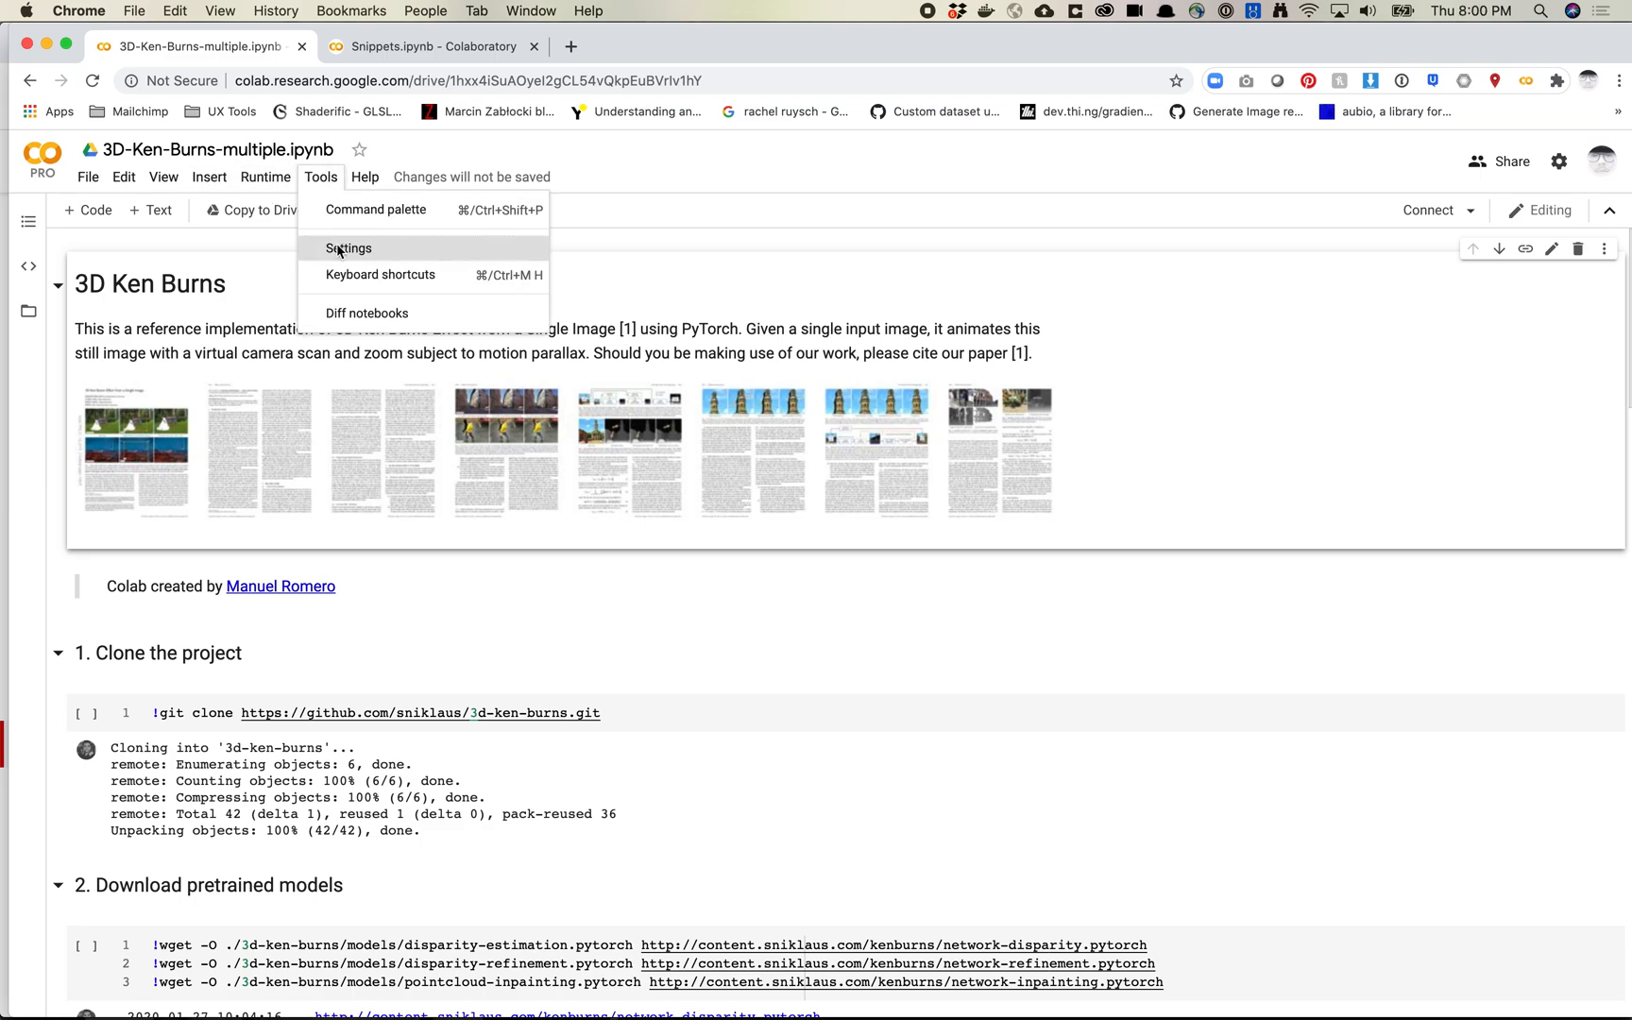
click(349, 248)
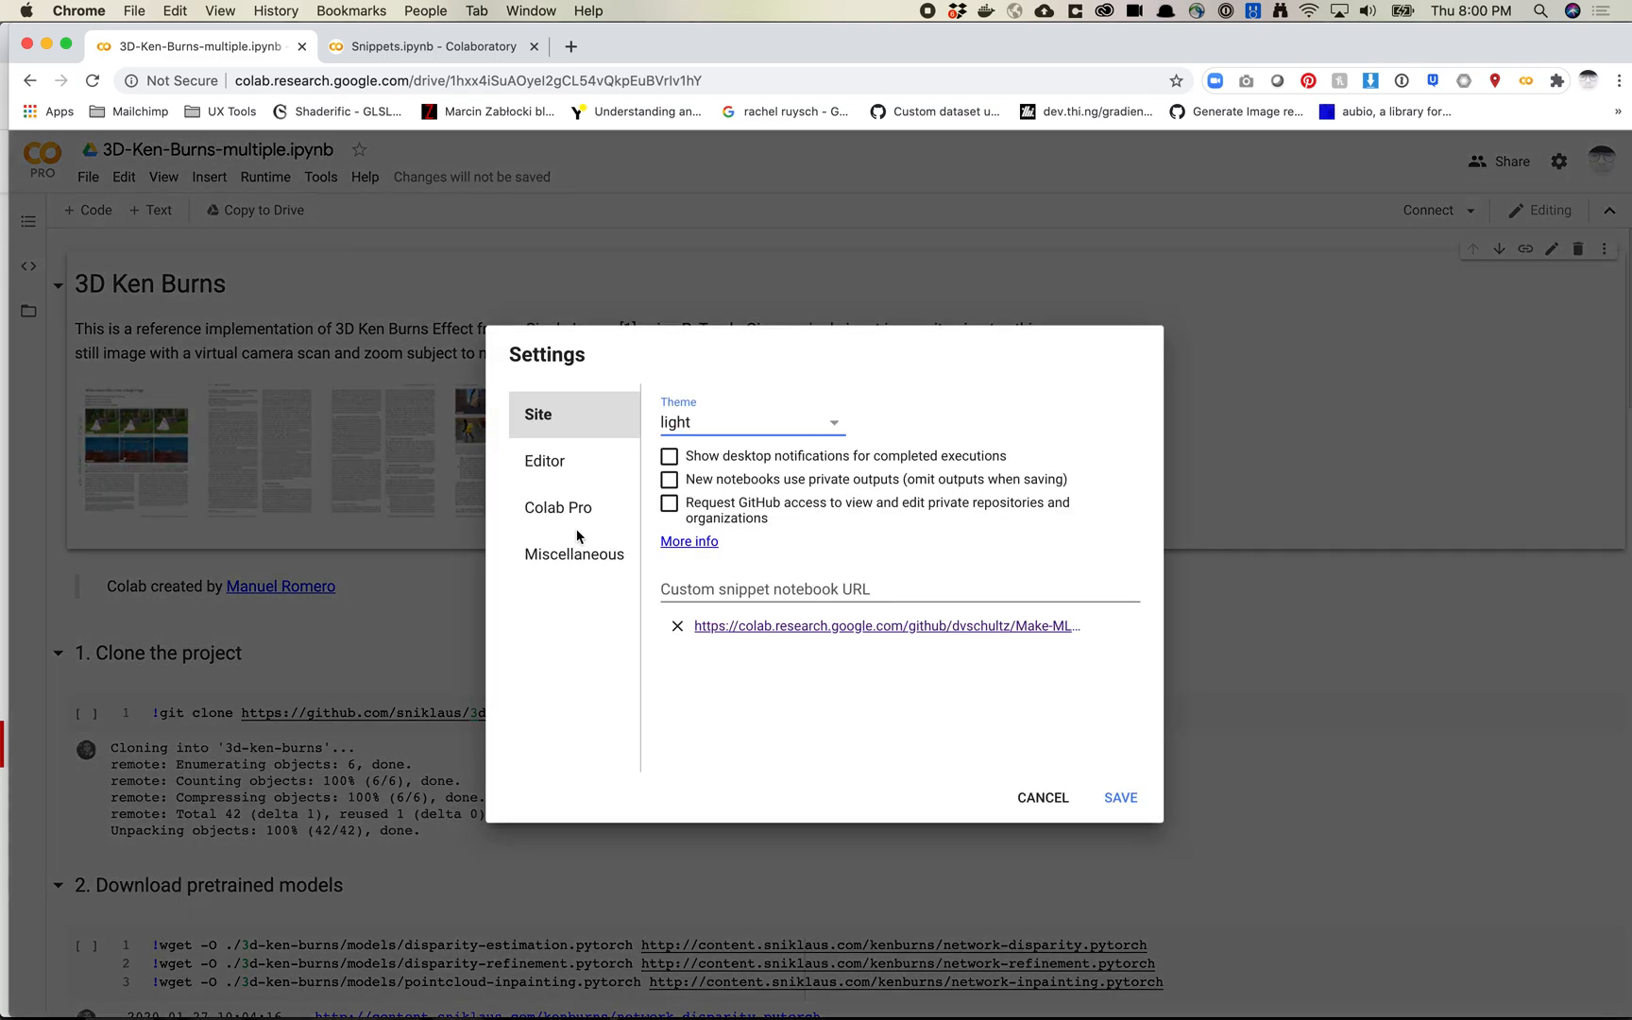
click(675, 625)
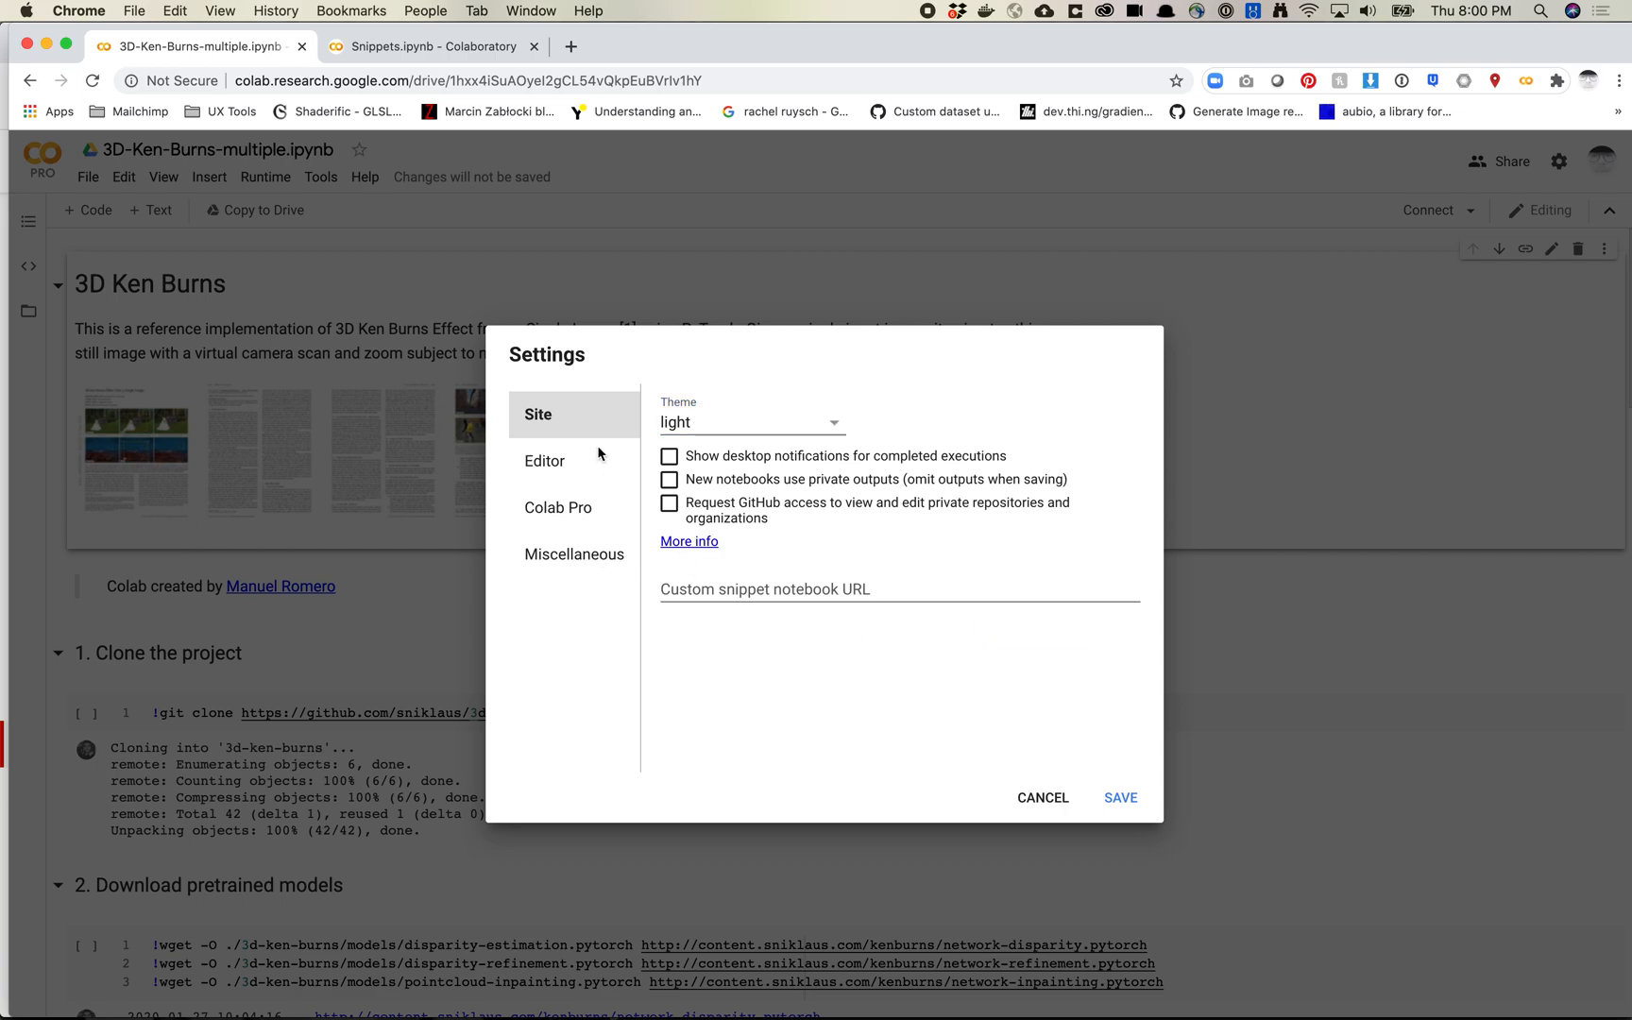
mouse_move(707, 424)
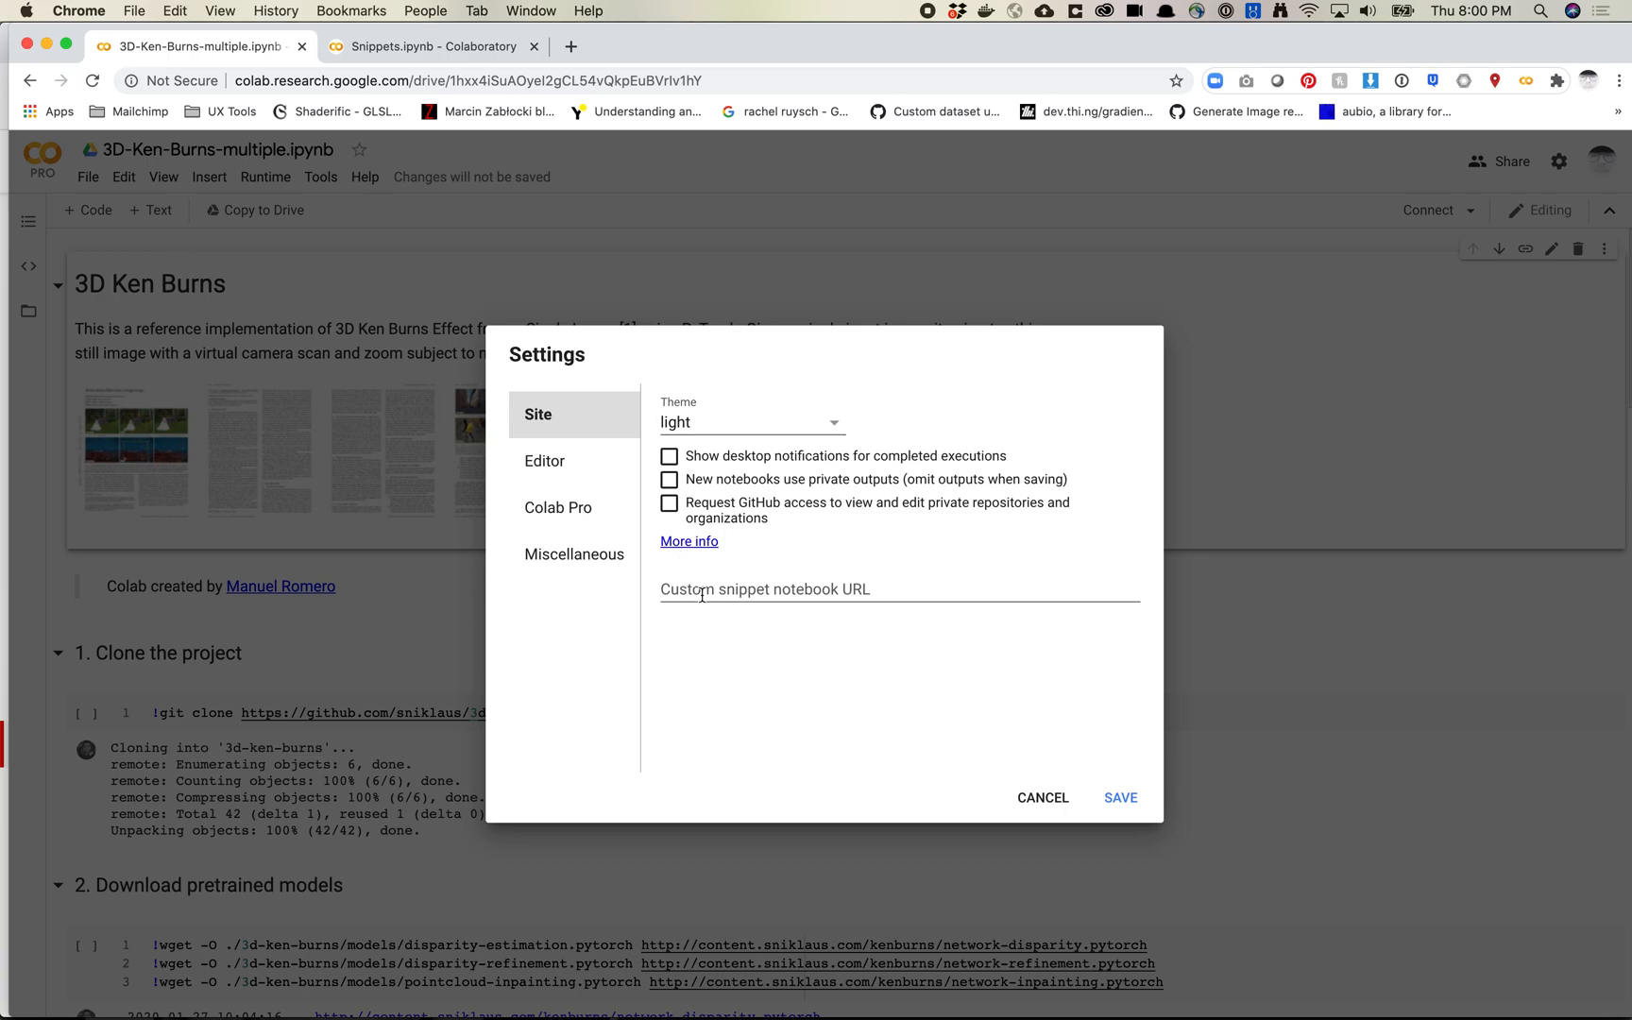
click(782, 589)
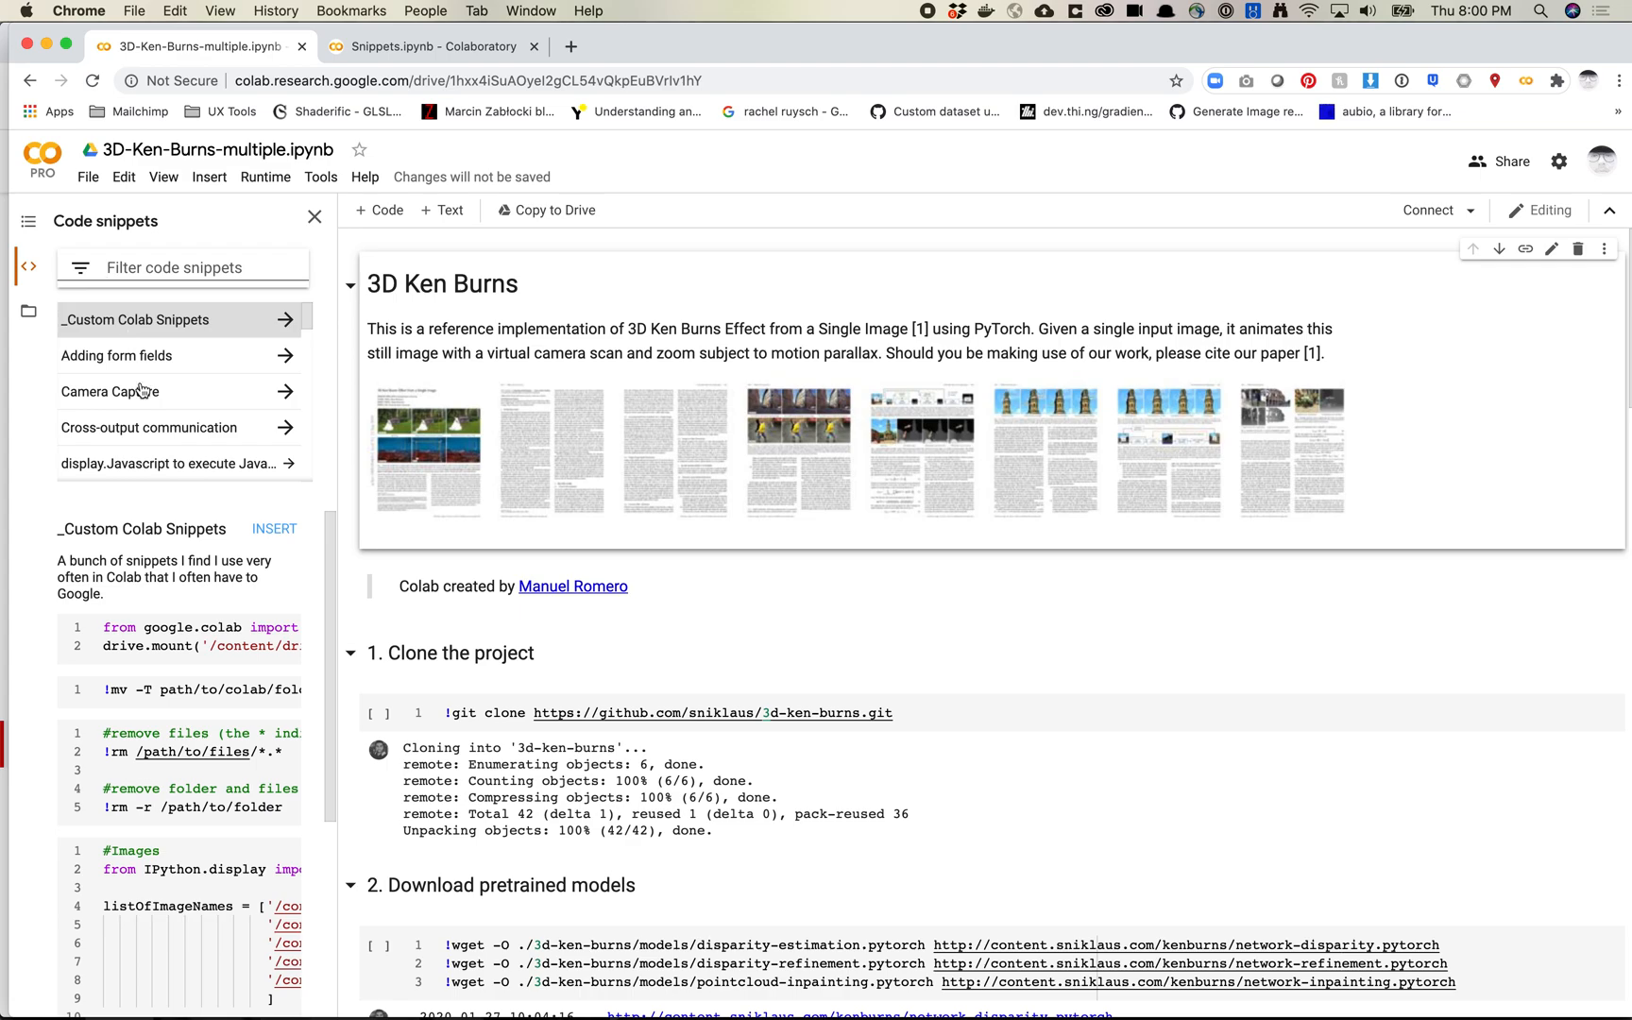
scroll(down, 3)
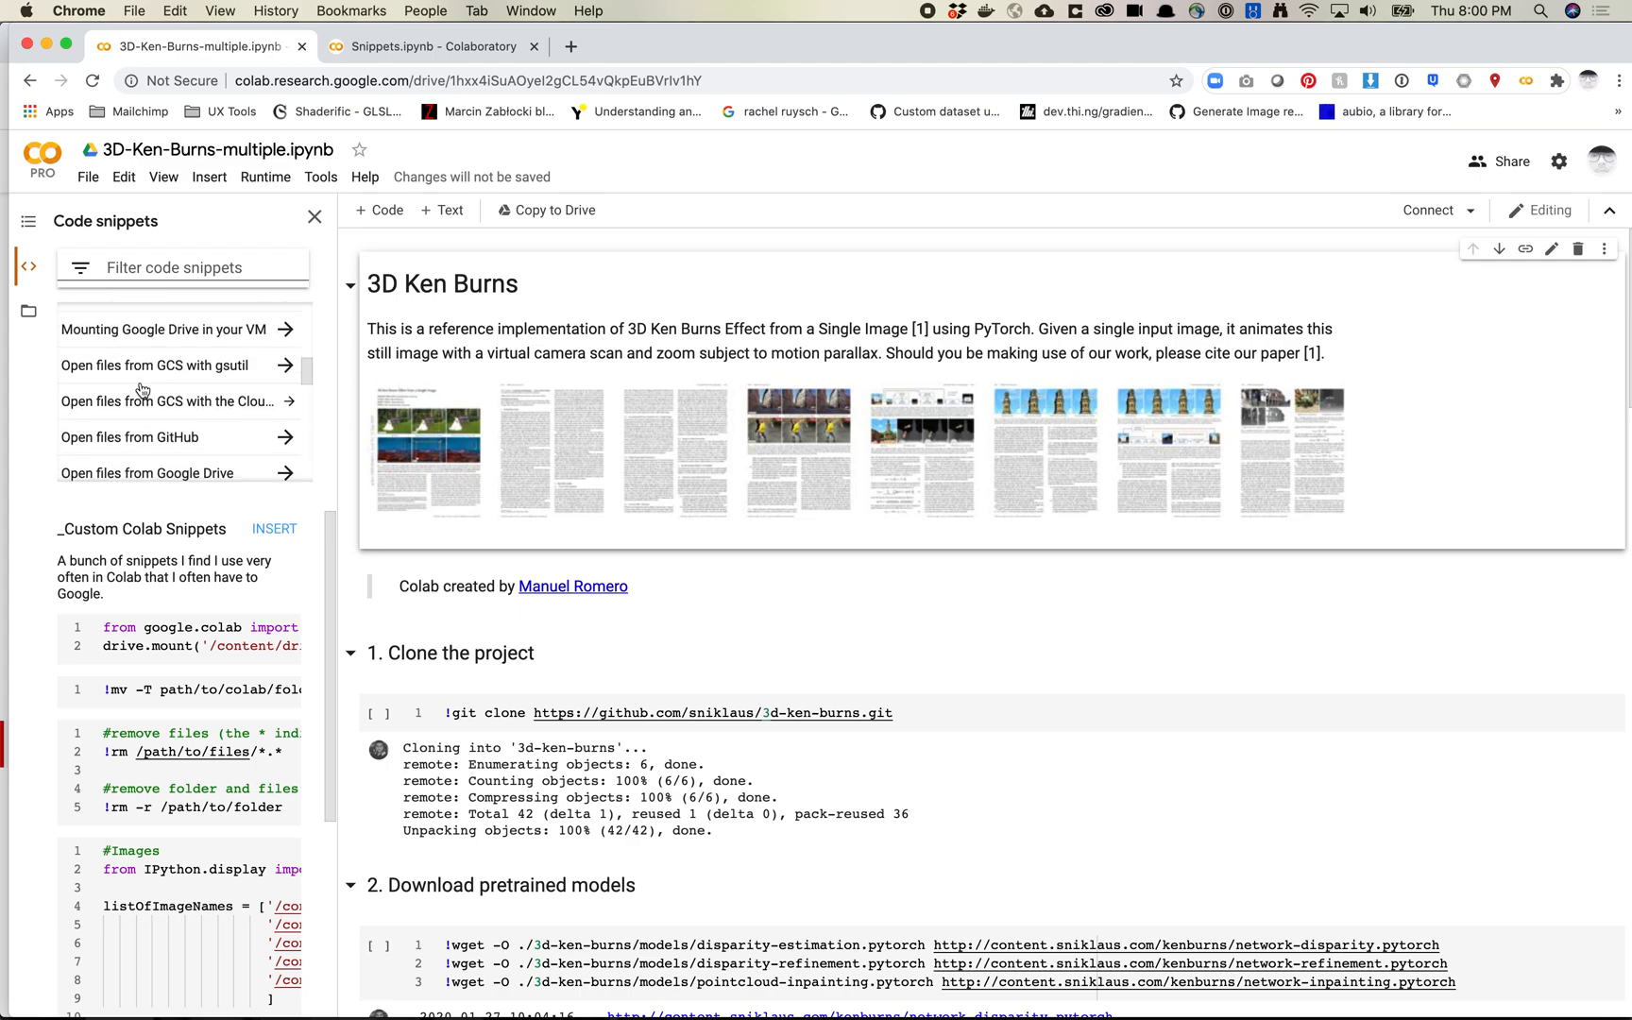
scroll(down, 3)
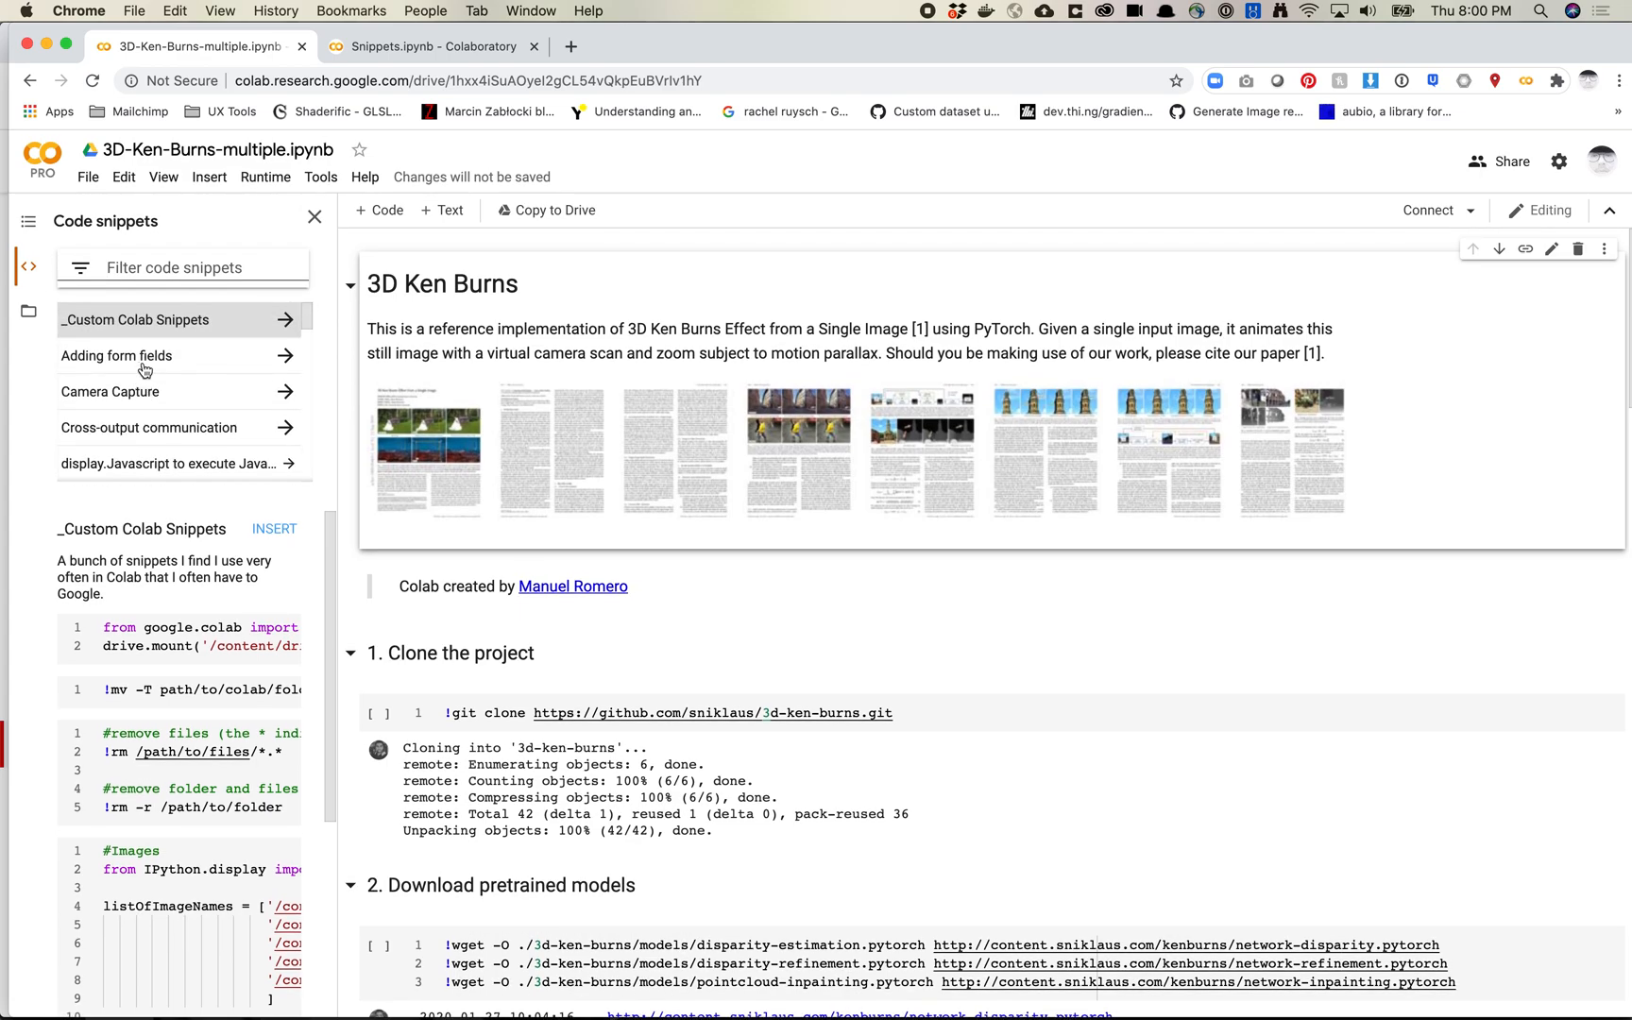
click(427, 45)
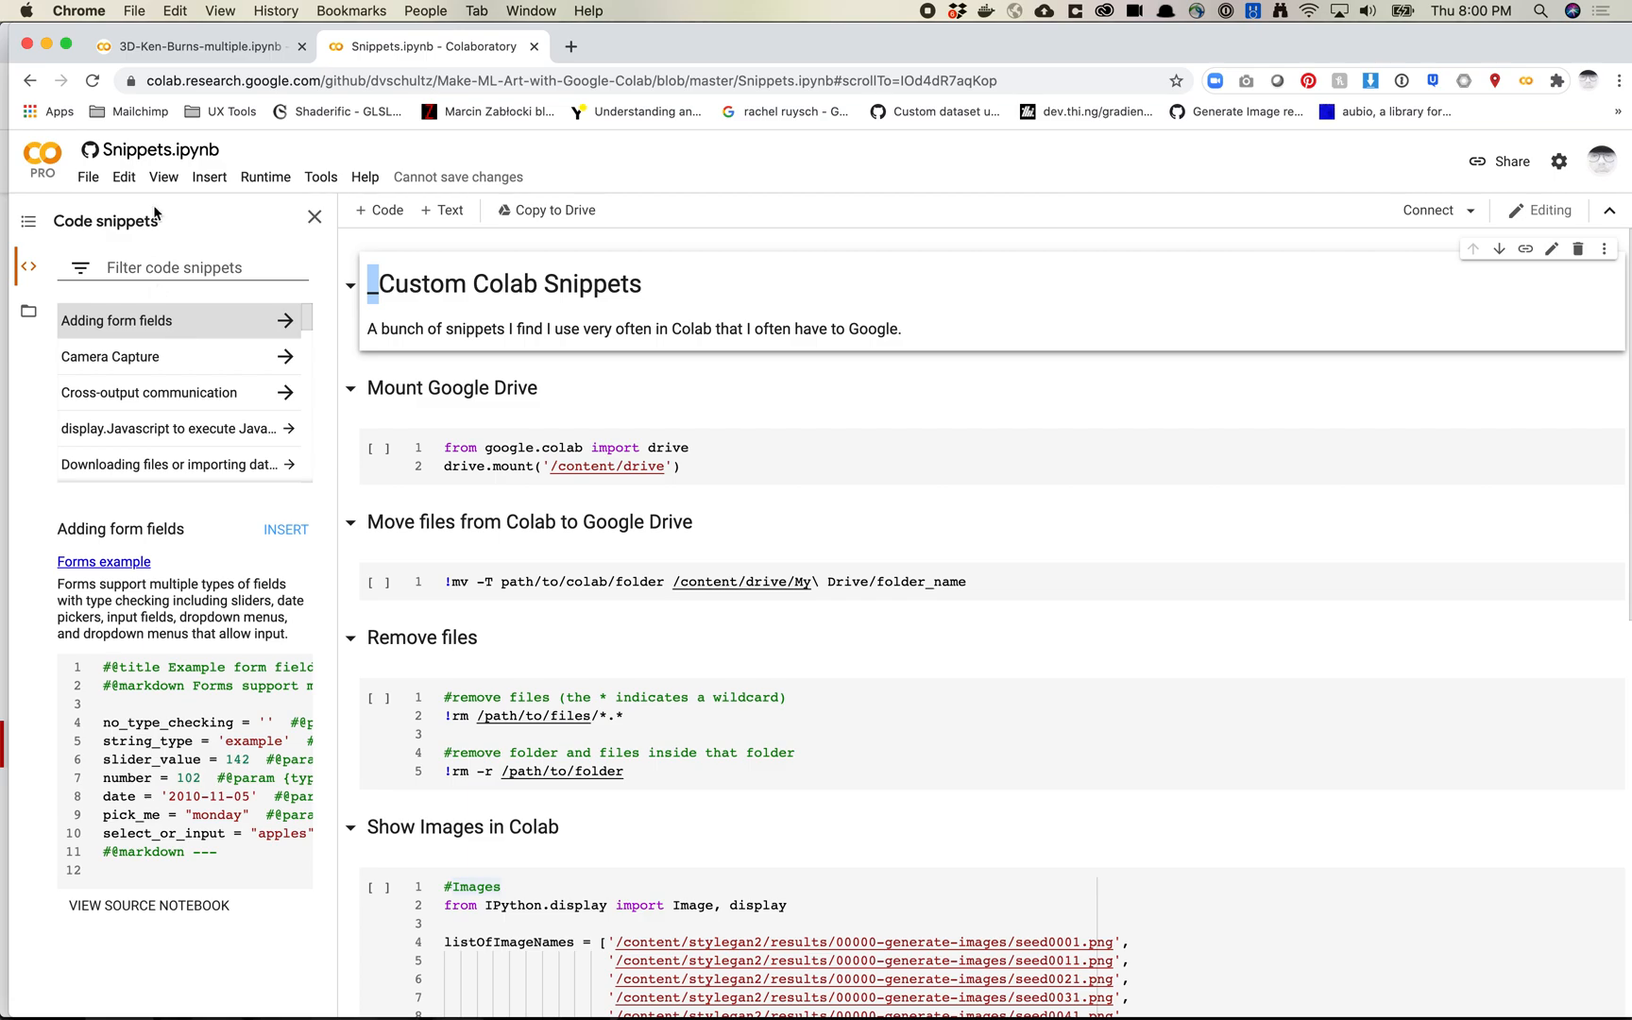
Rename the Snippets notebook's Remove files heading to _Custom Colab Snippets, then return to 3D-Ken-Burns.
click(192, 46)
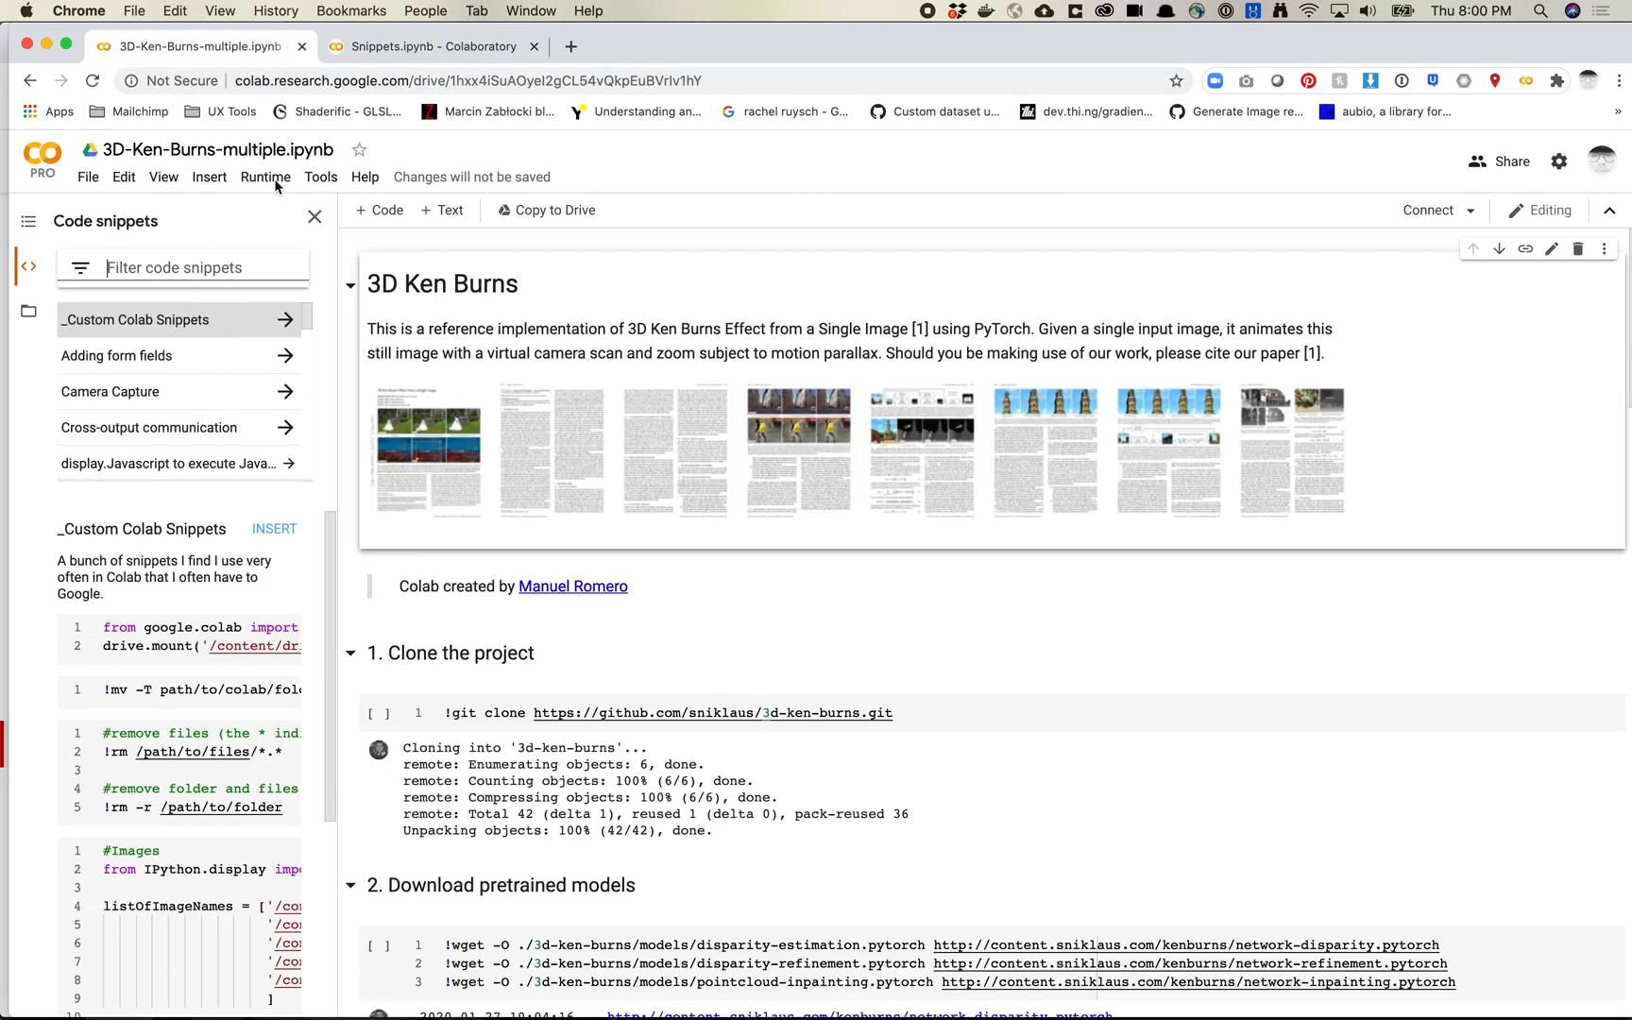
click(427, 46)
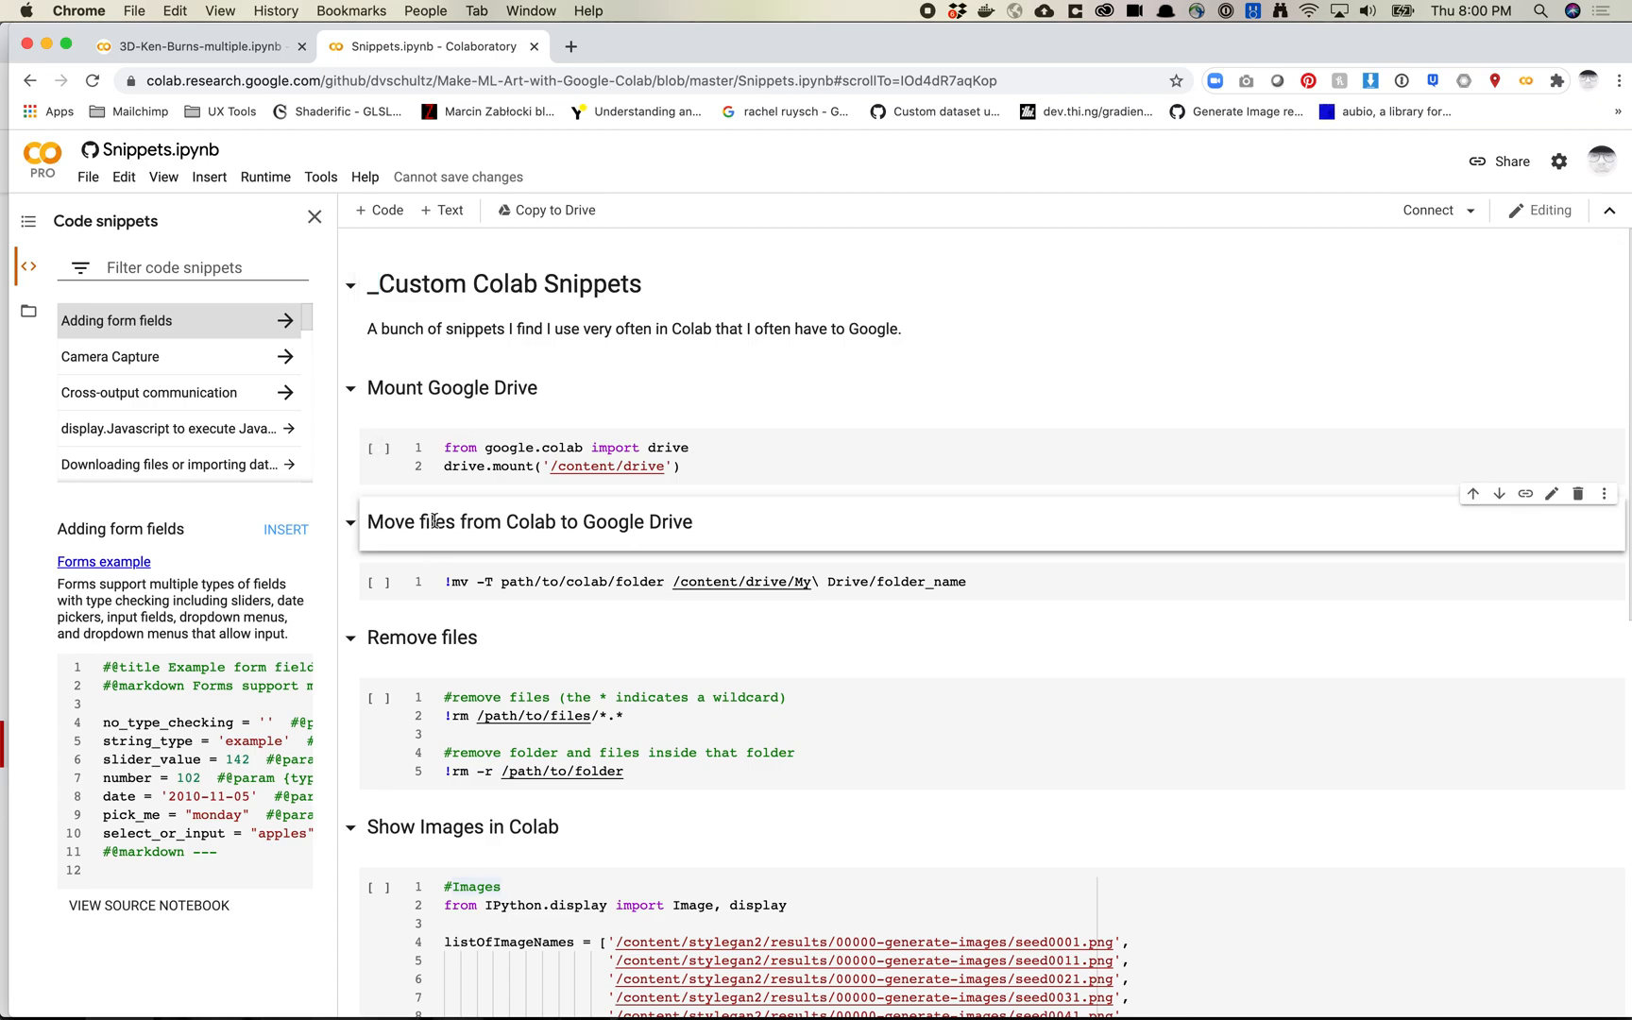
double_click(447, 521)
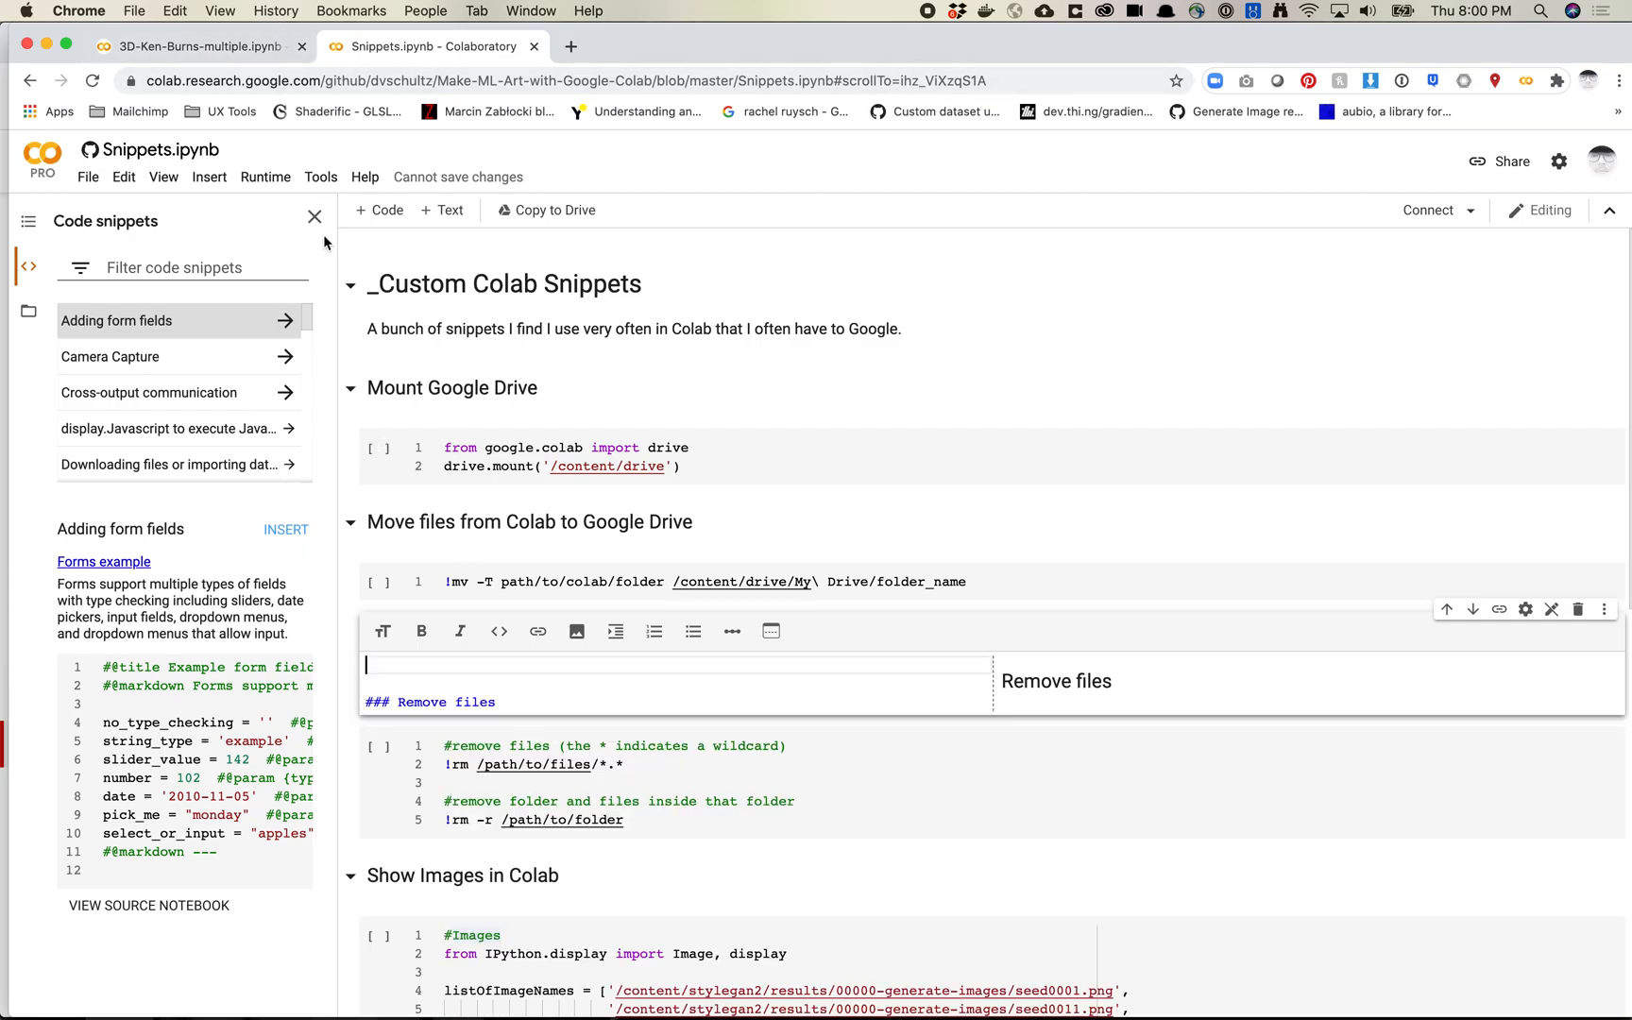
click(192, 45)
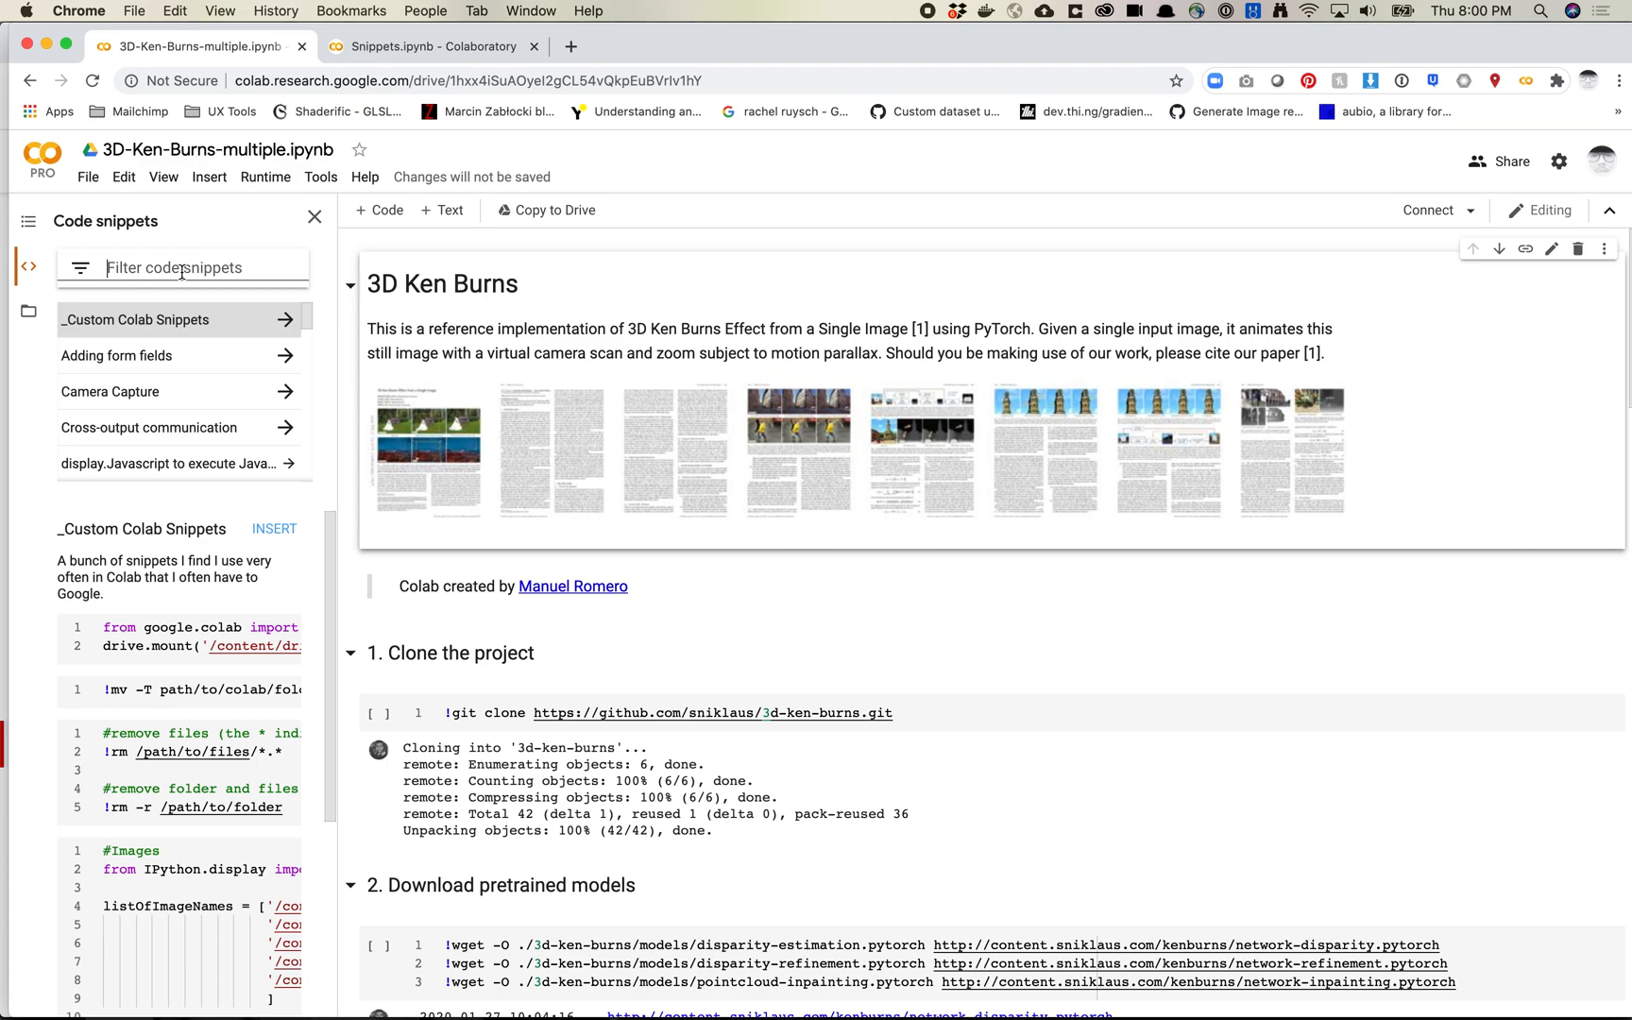
Filter code snippets by 'remove files' and select _Custom Colab Snippets.
text(remove files)
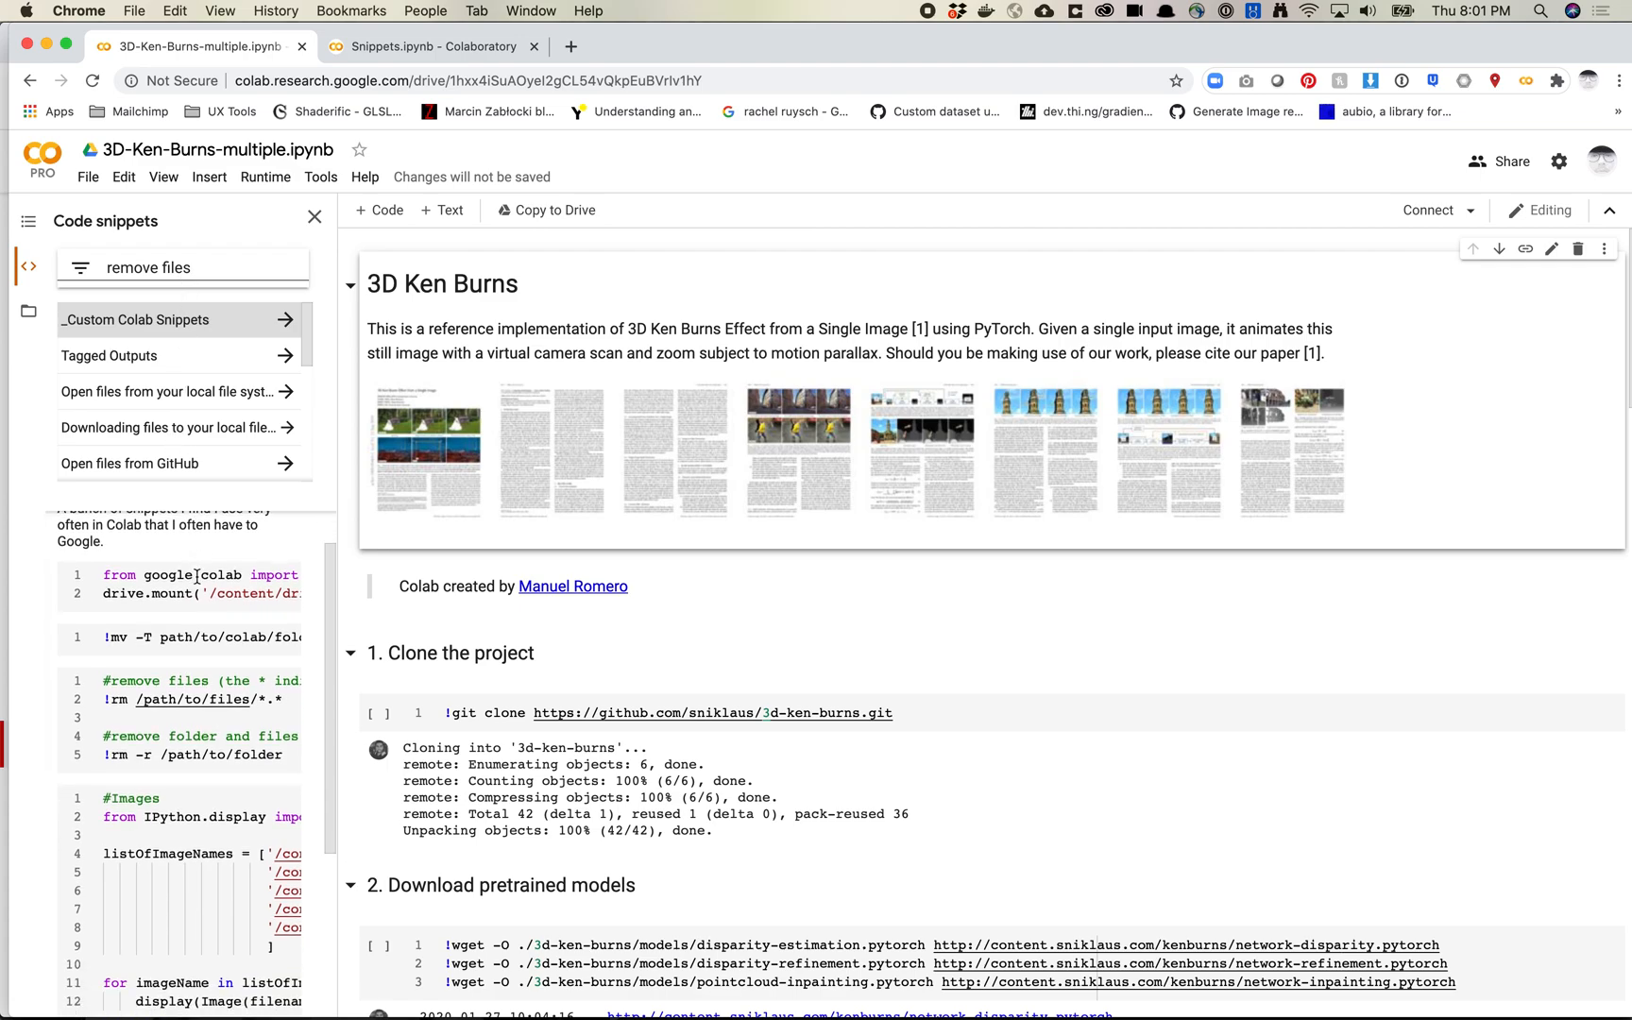
scroll(down, 3)
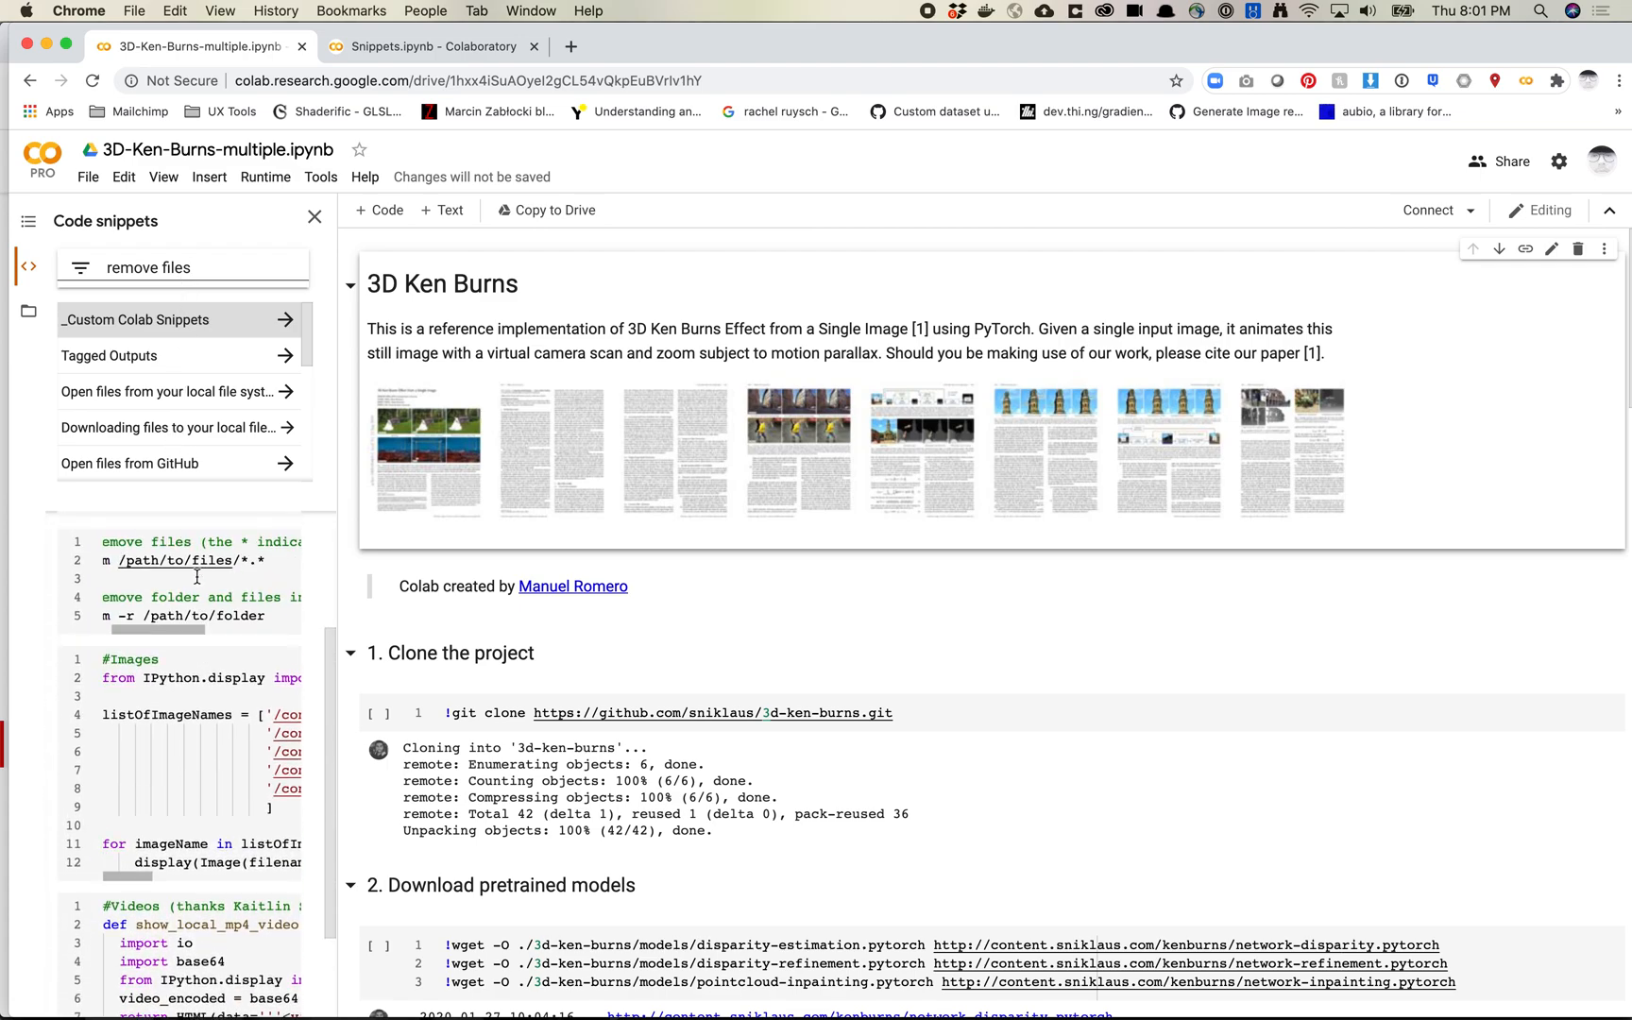
click(135, 319)
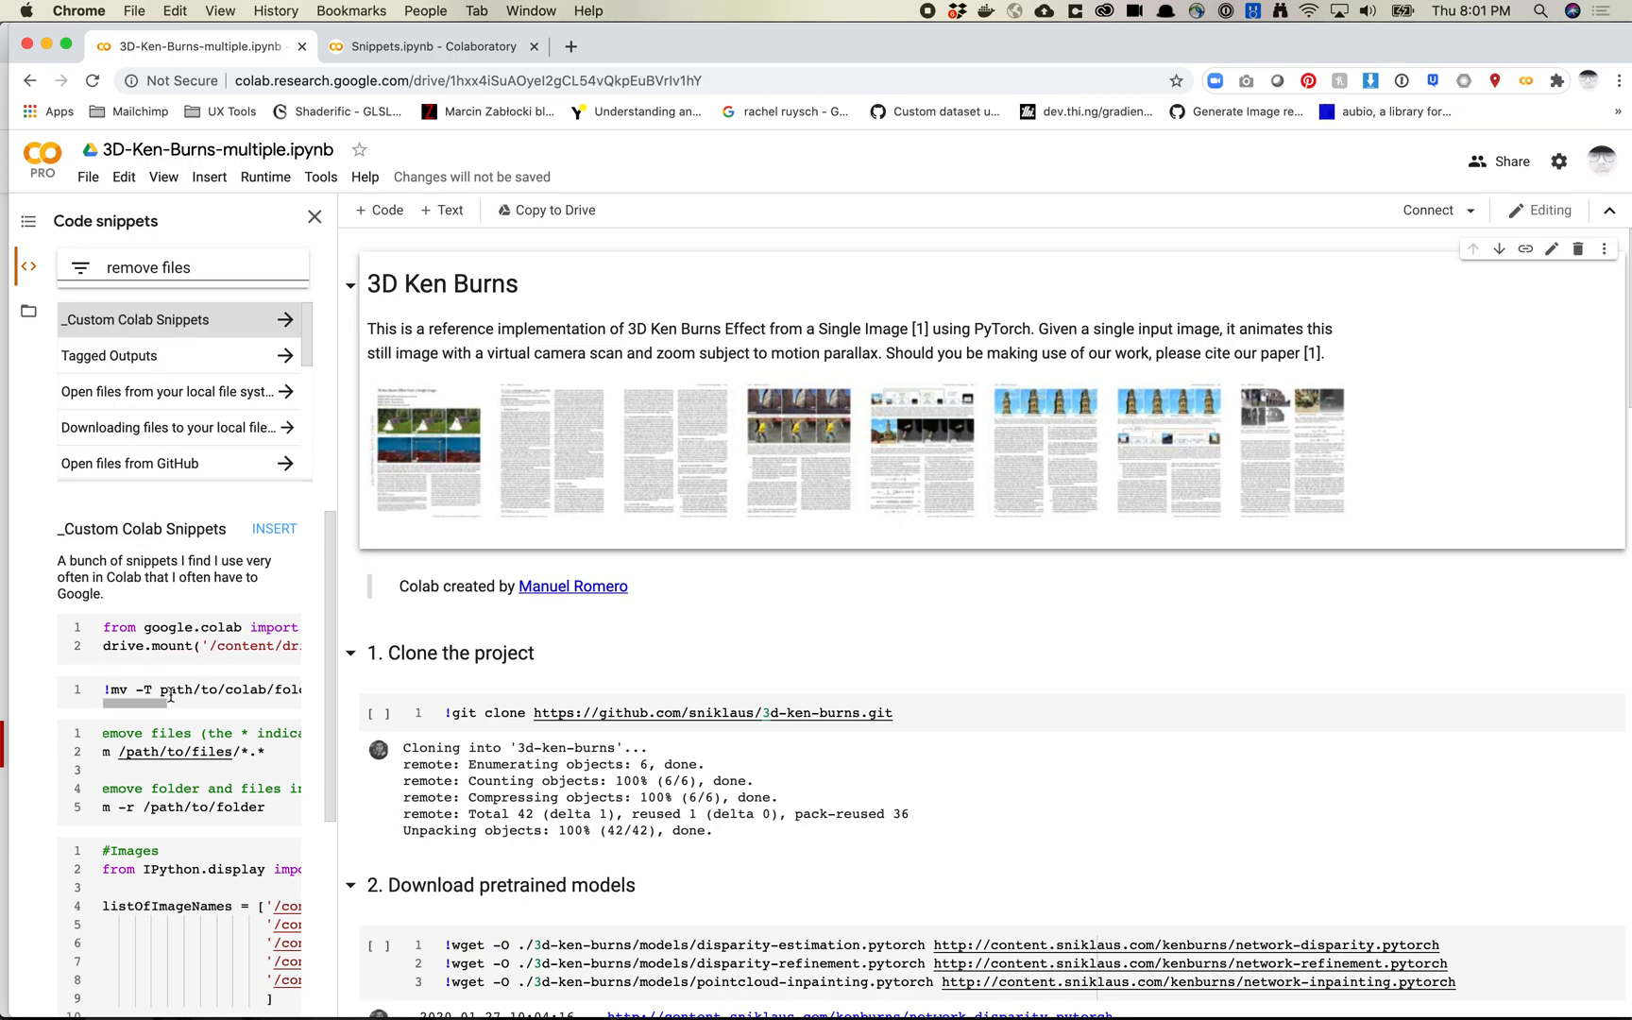
Scroll through the _Custom Colab Snippets preview's description and code cells.
scroll(down, 3)
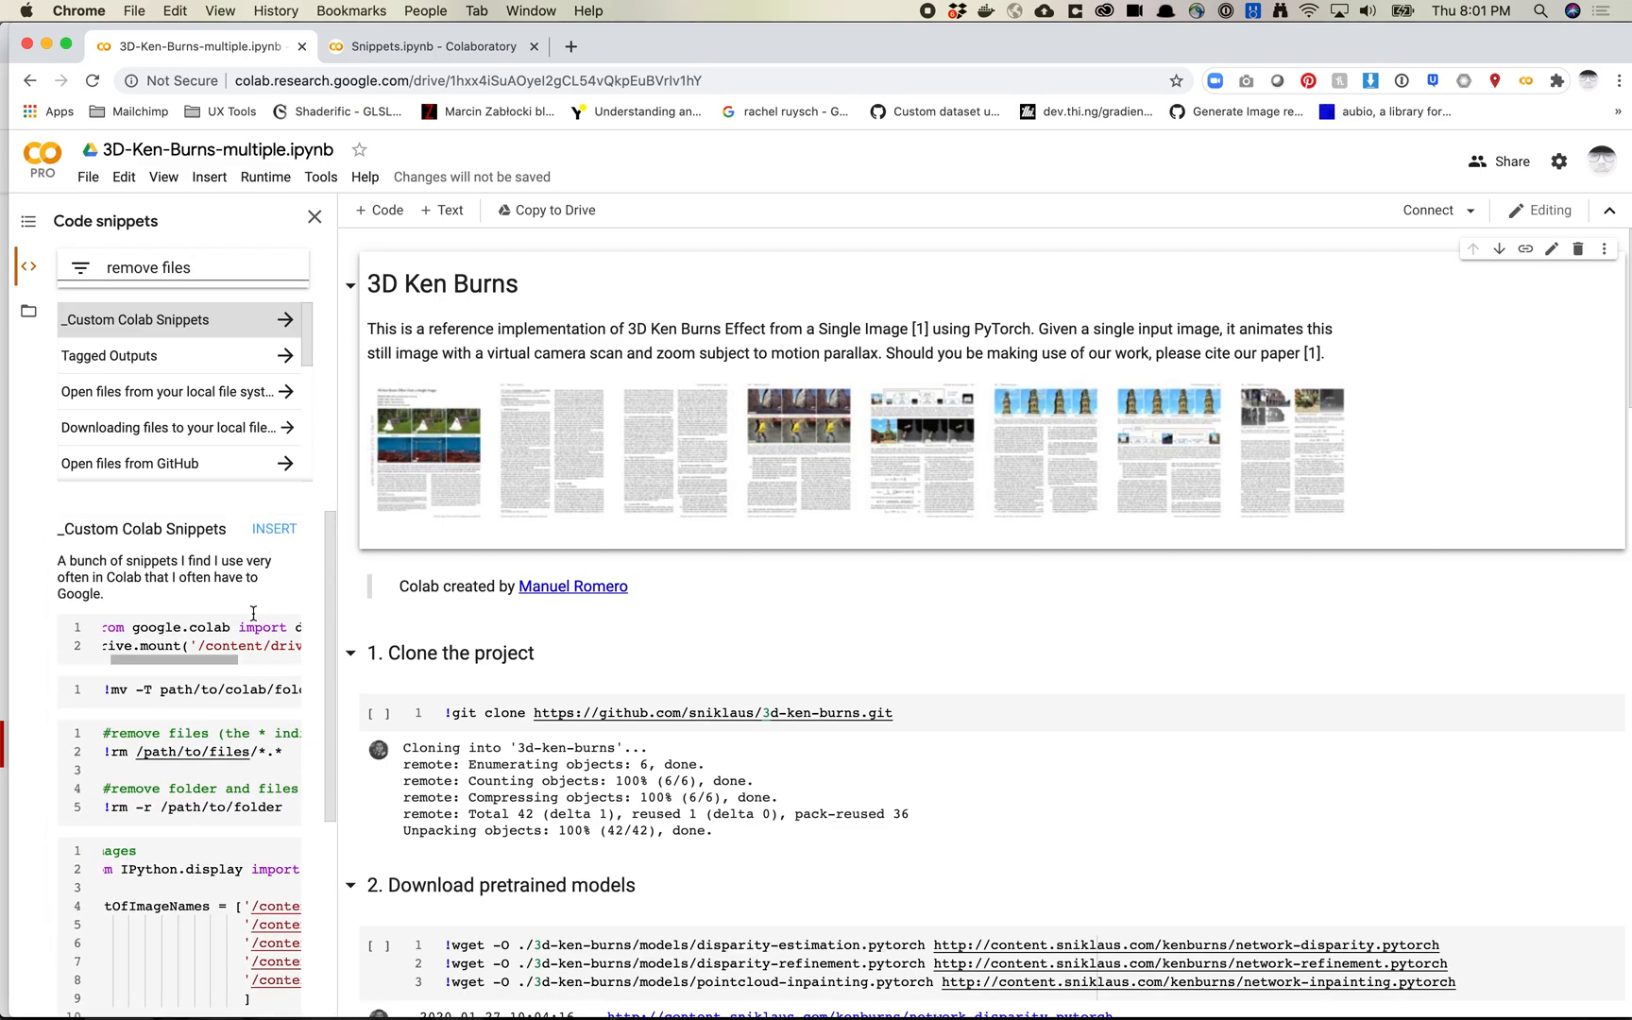
mouse_move(297, 560)
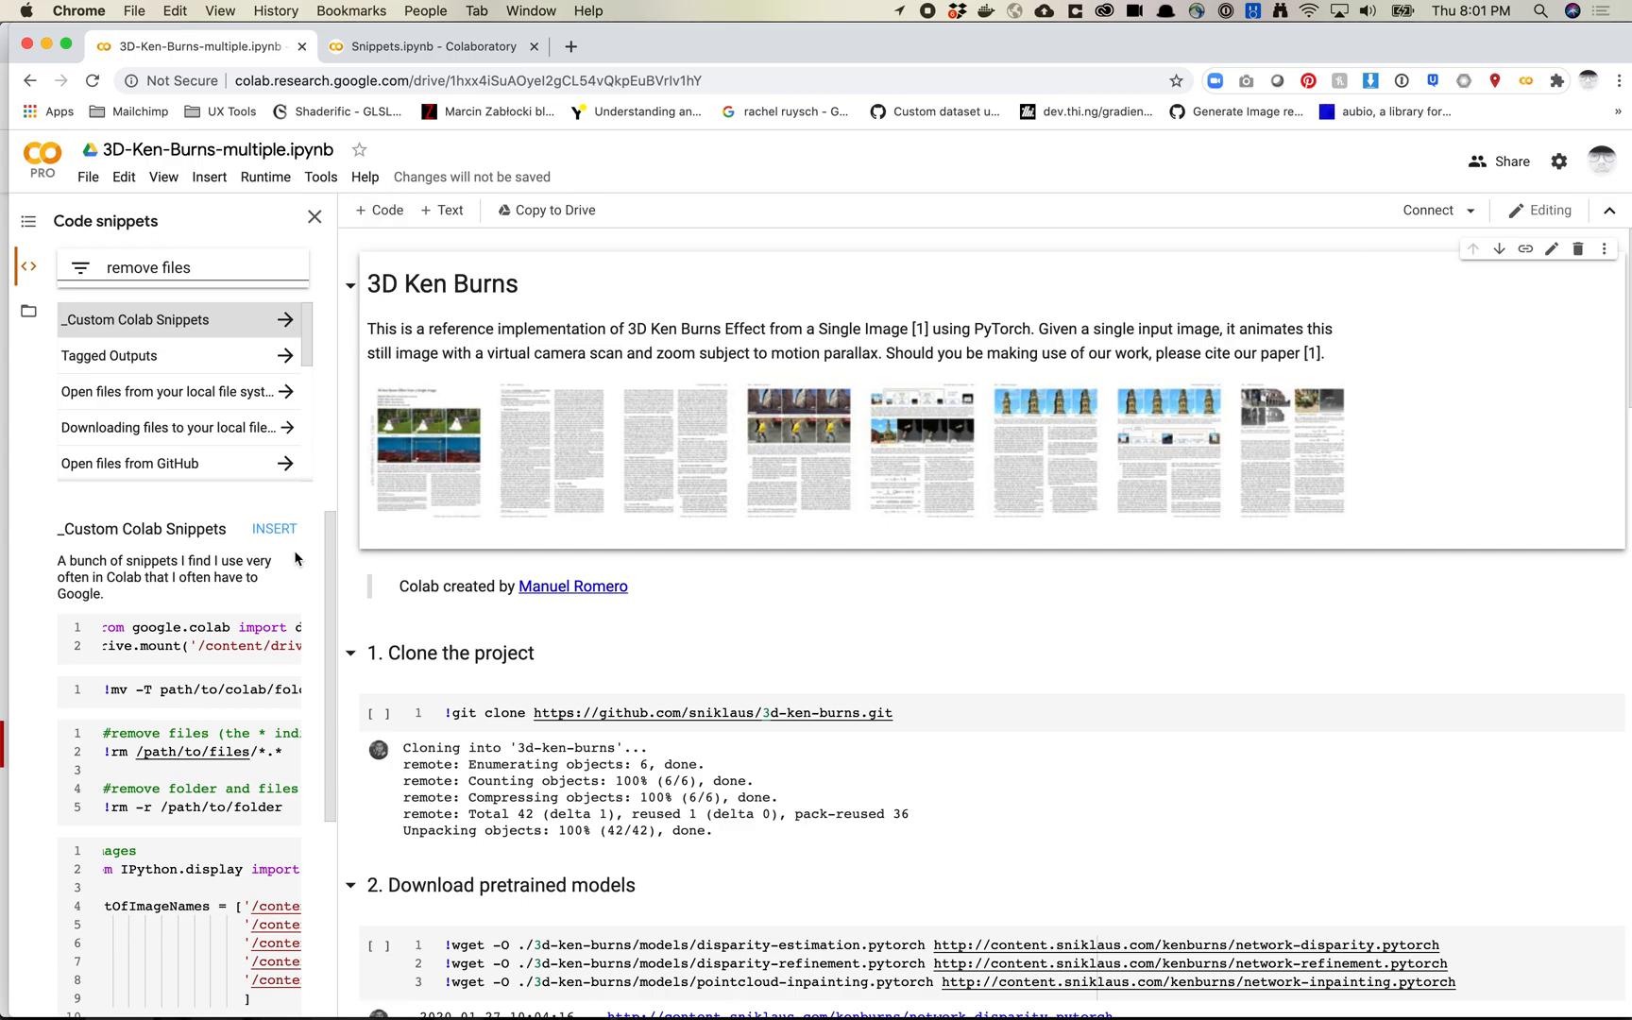
mouse_move(201, 594)
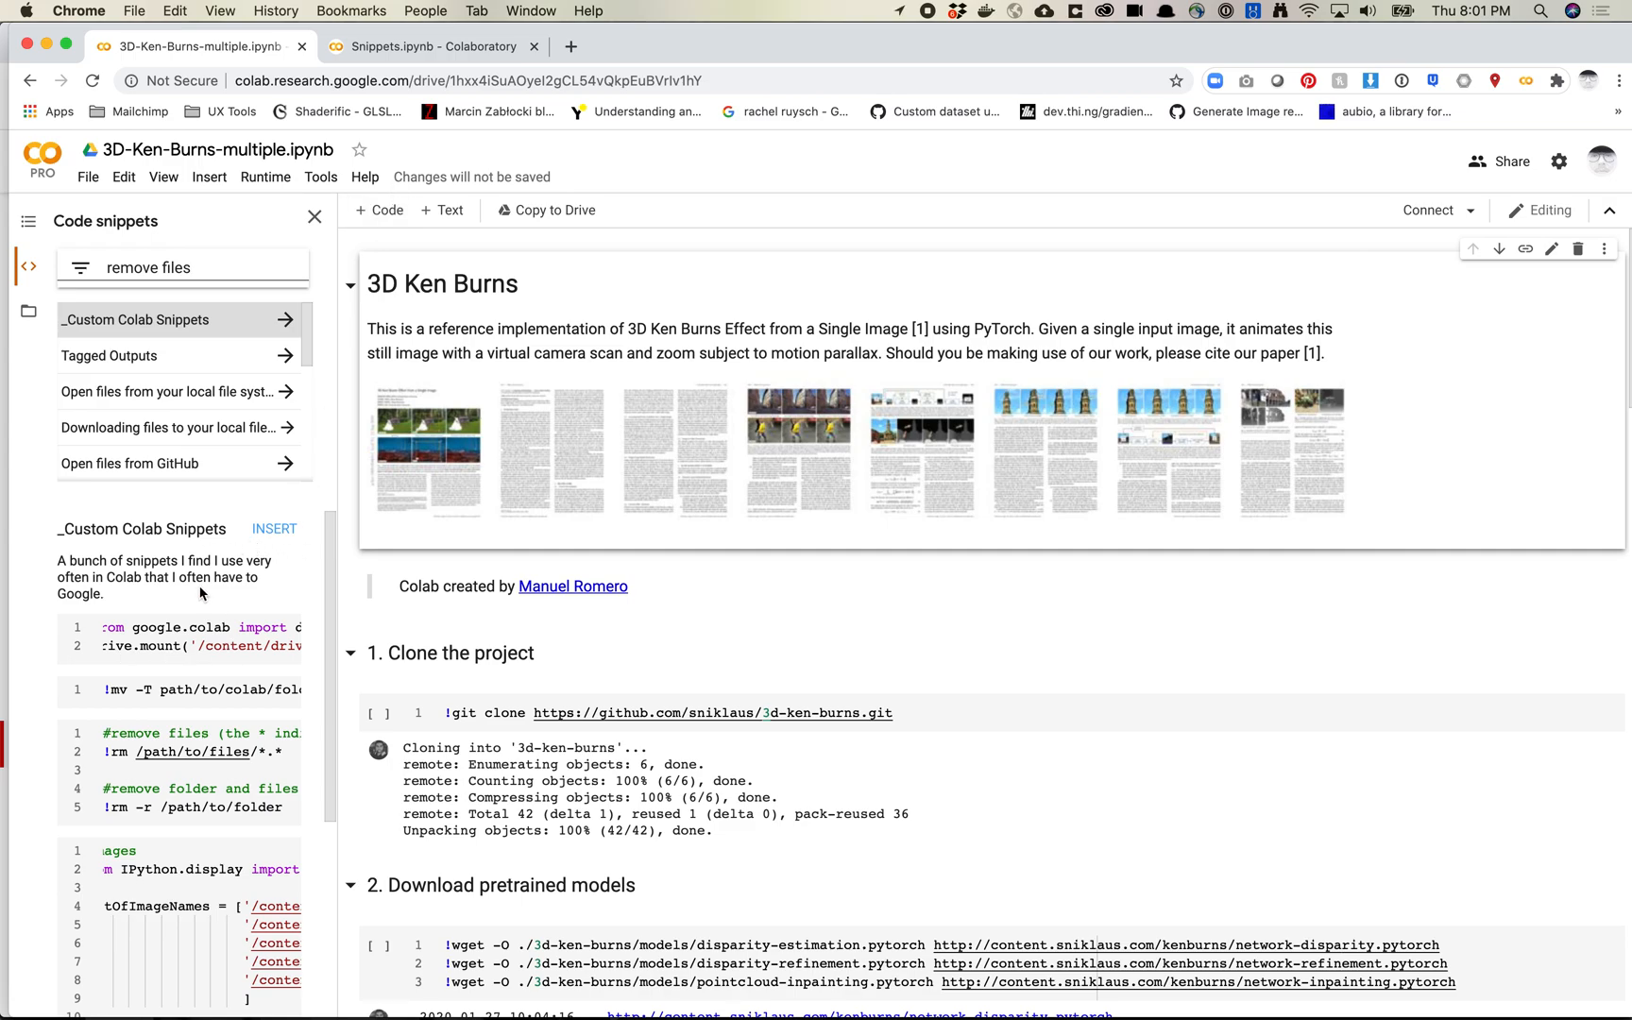
mouse_move(327, 594)
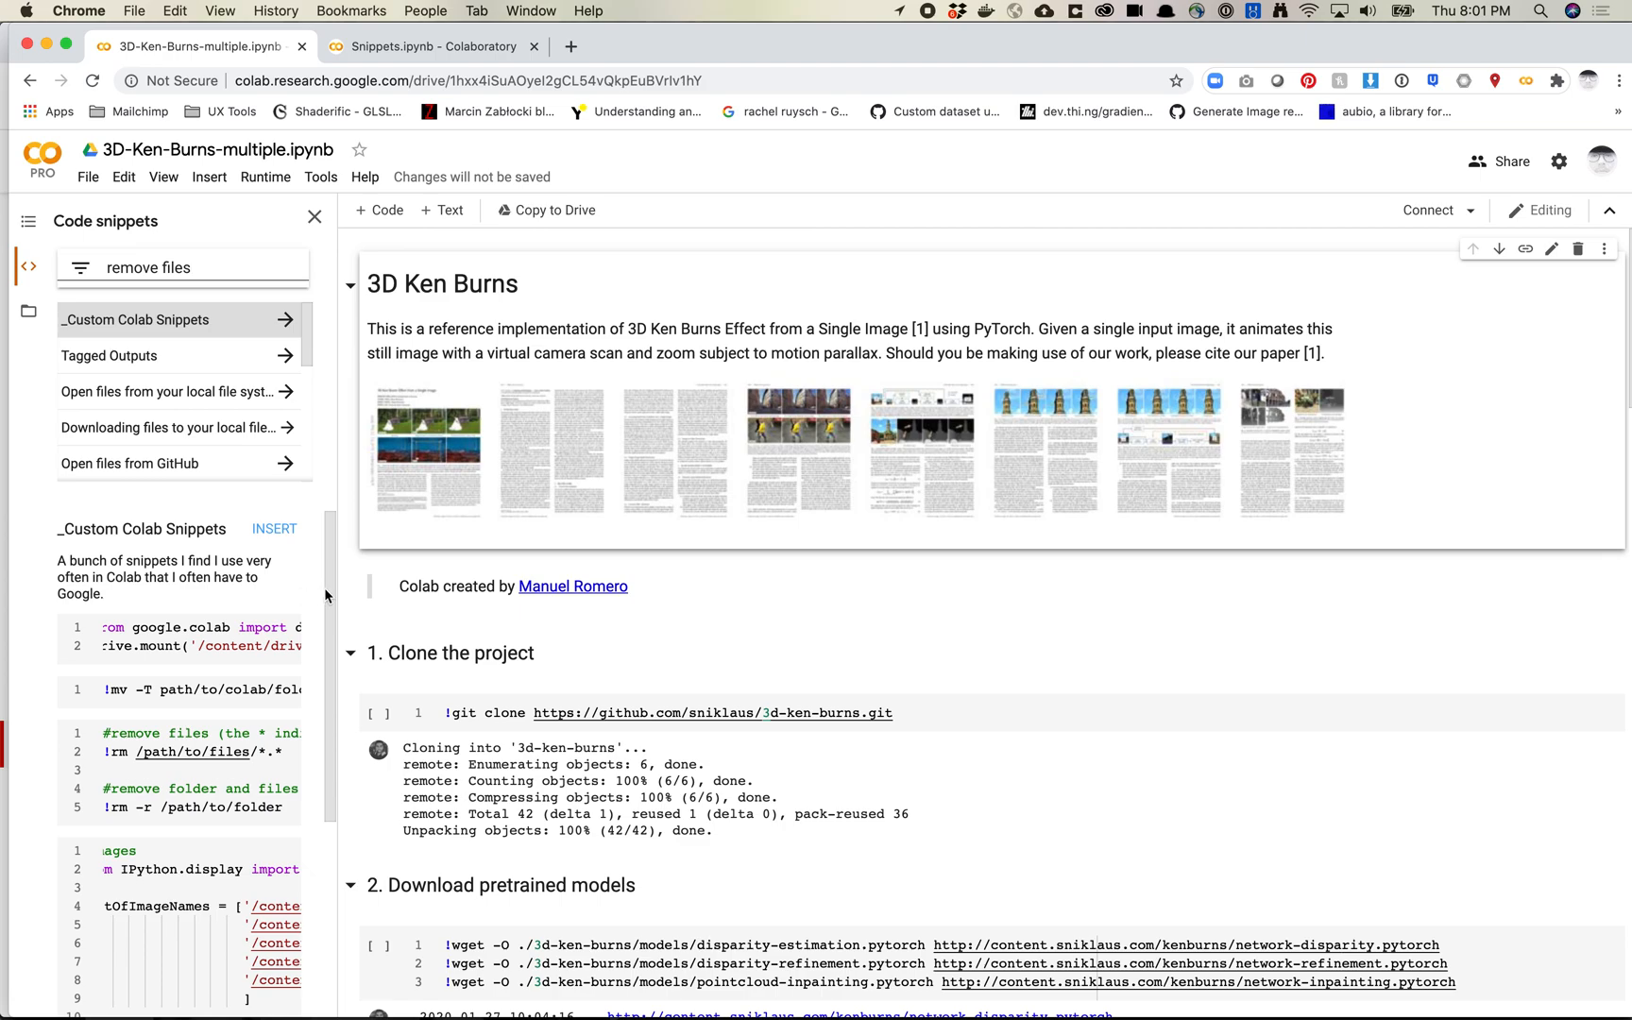
scroll(down, 3)
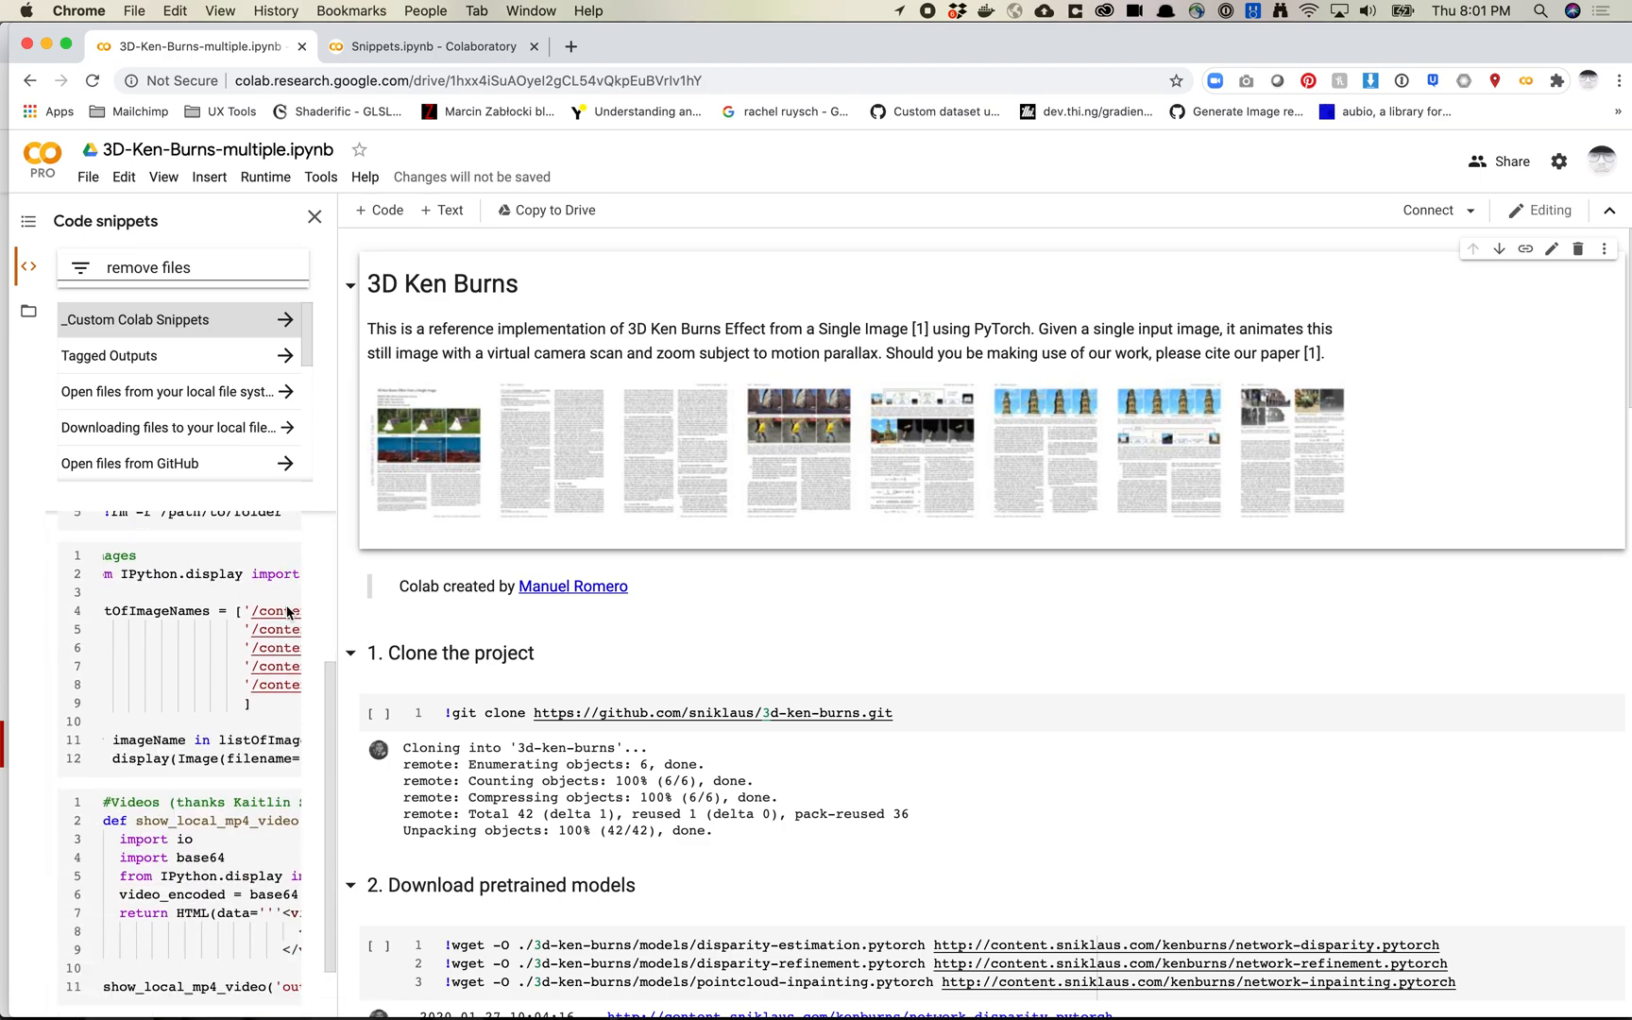
scroll(down, 3)
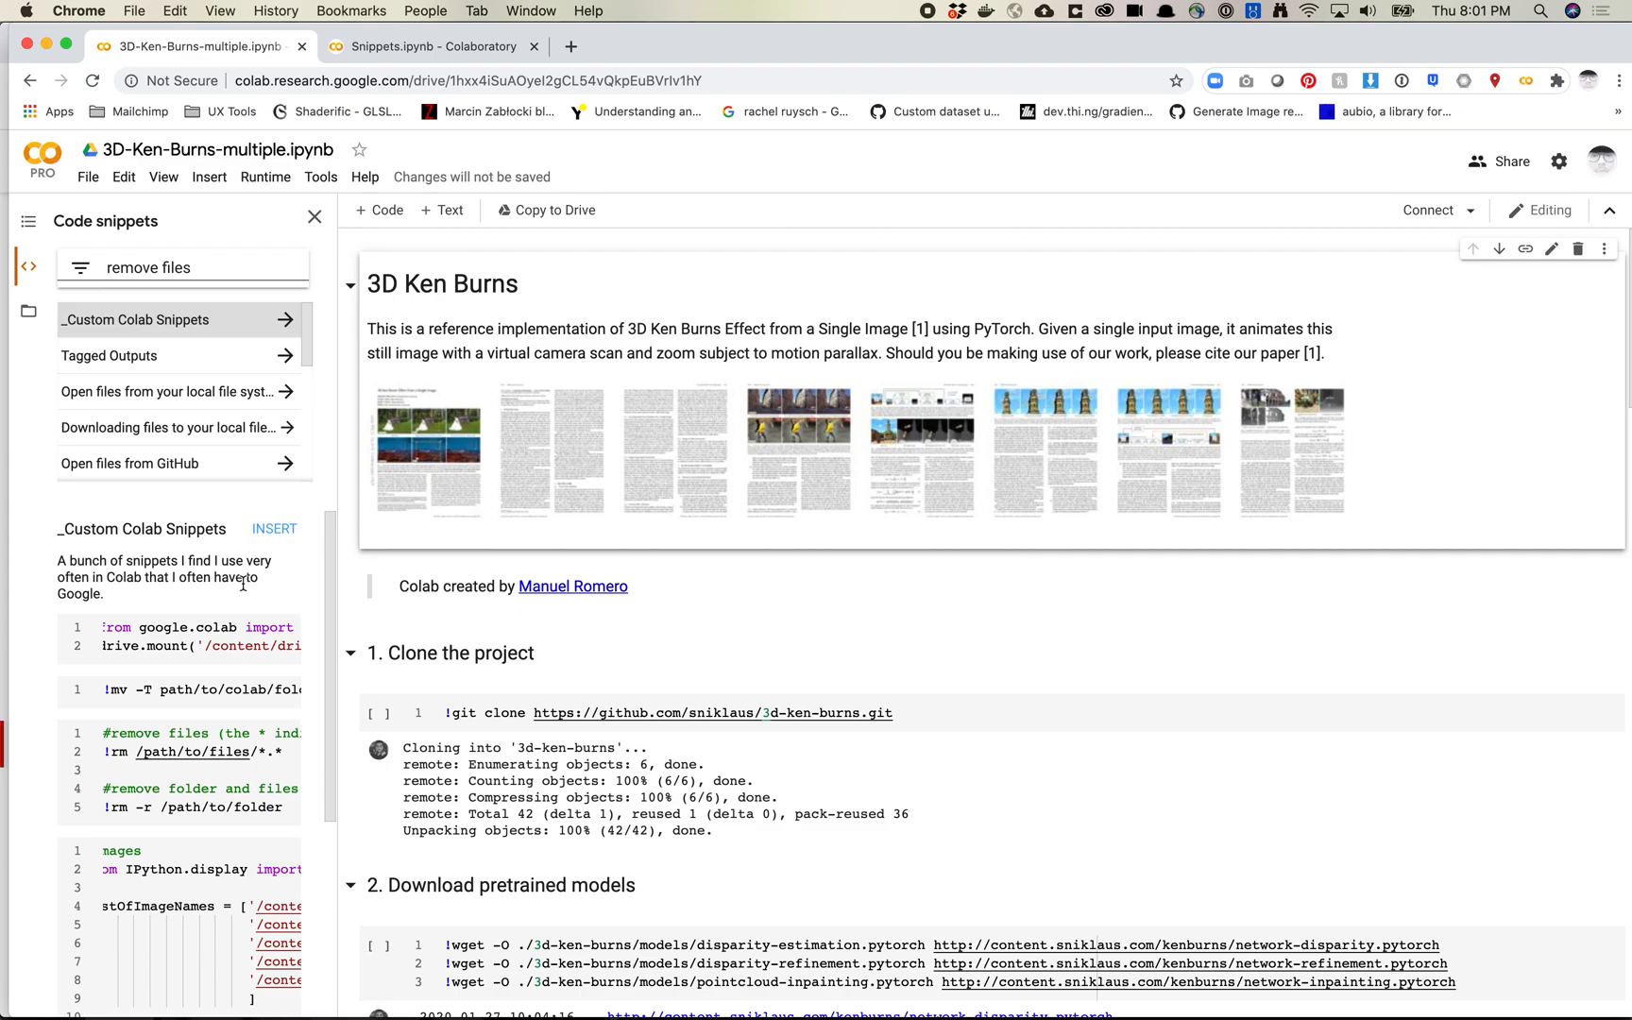
scroll(down, 3)
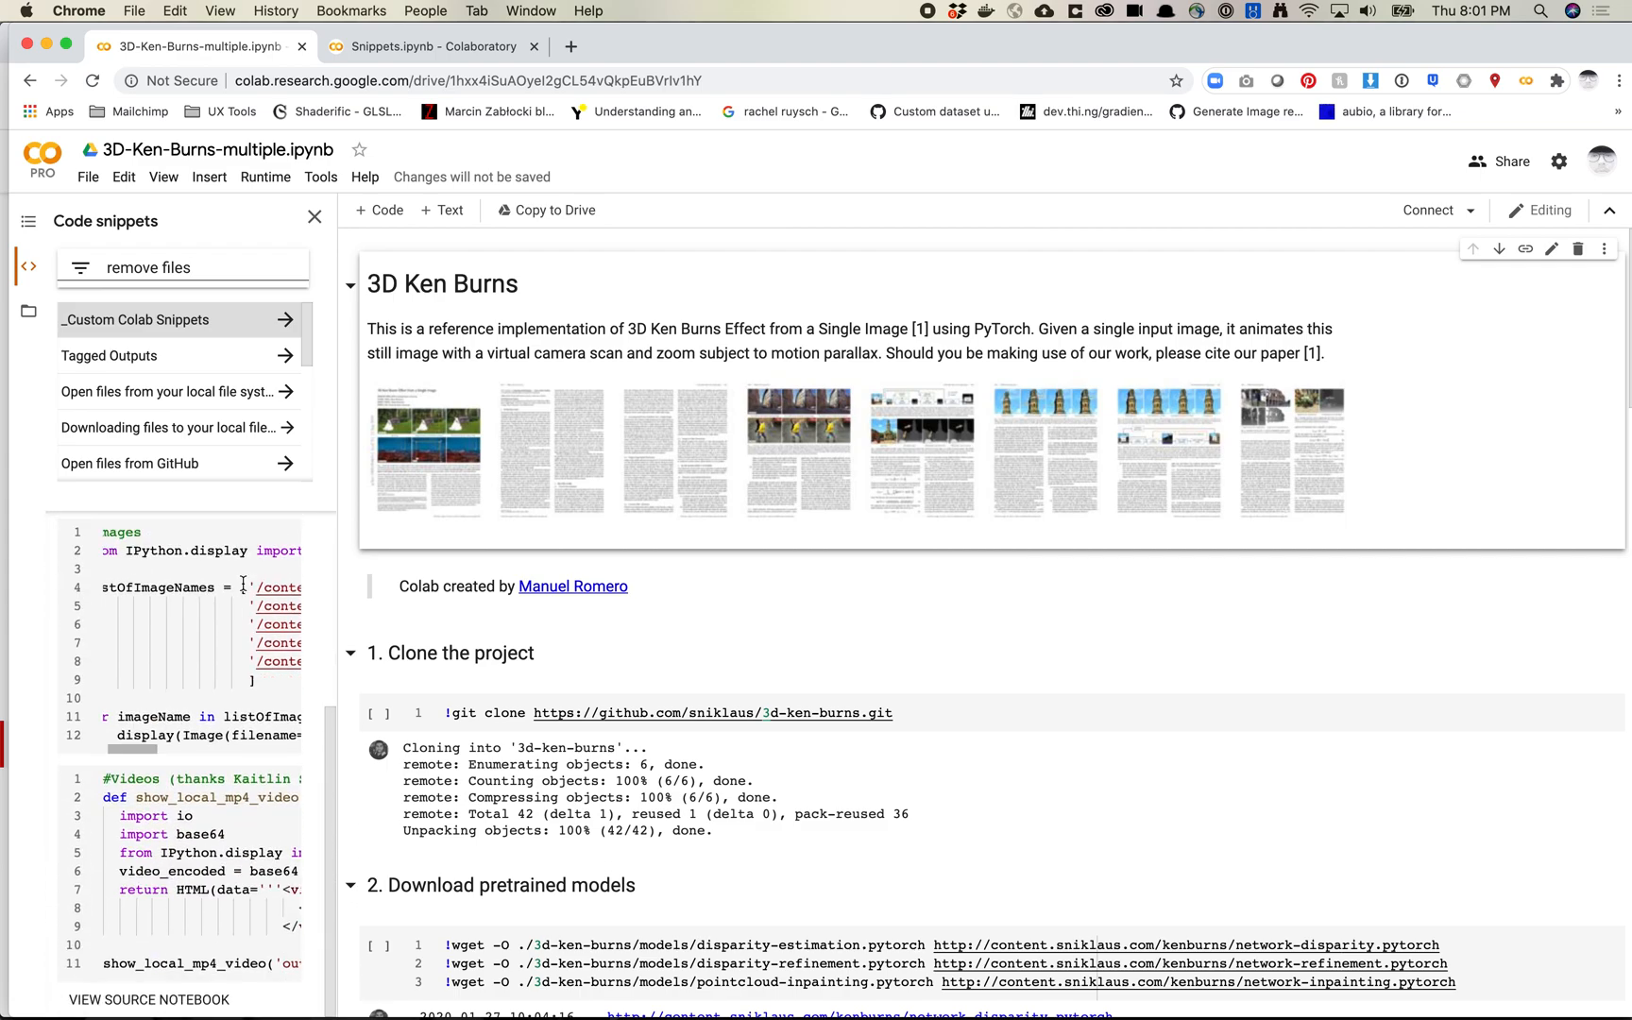
click(135, 320)
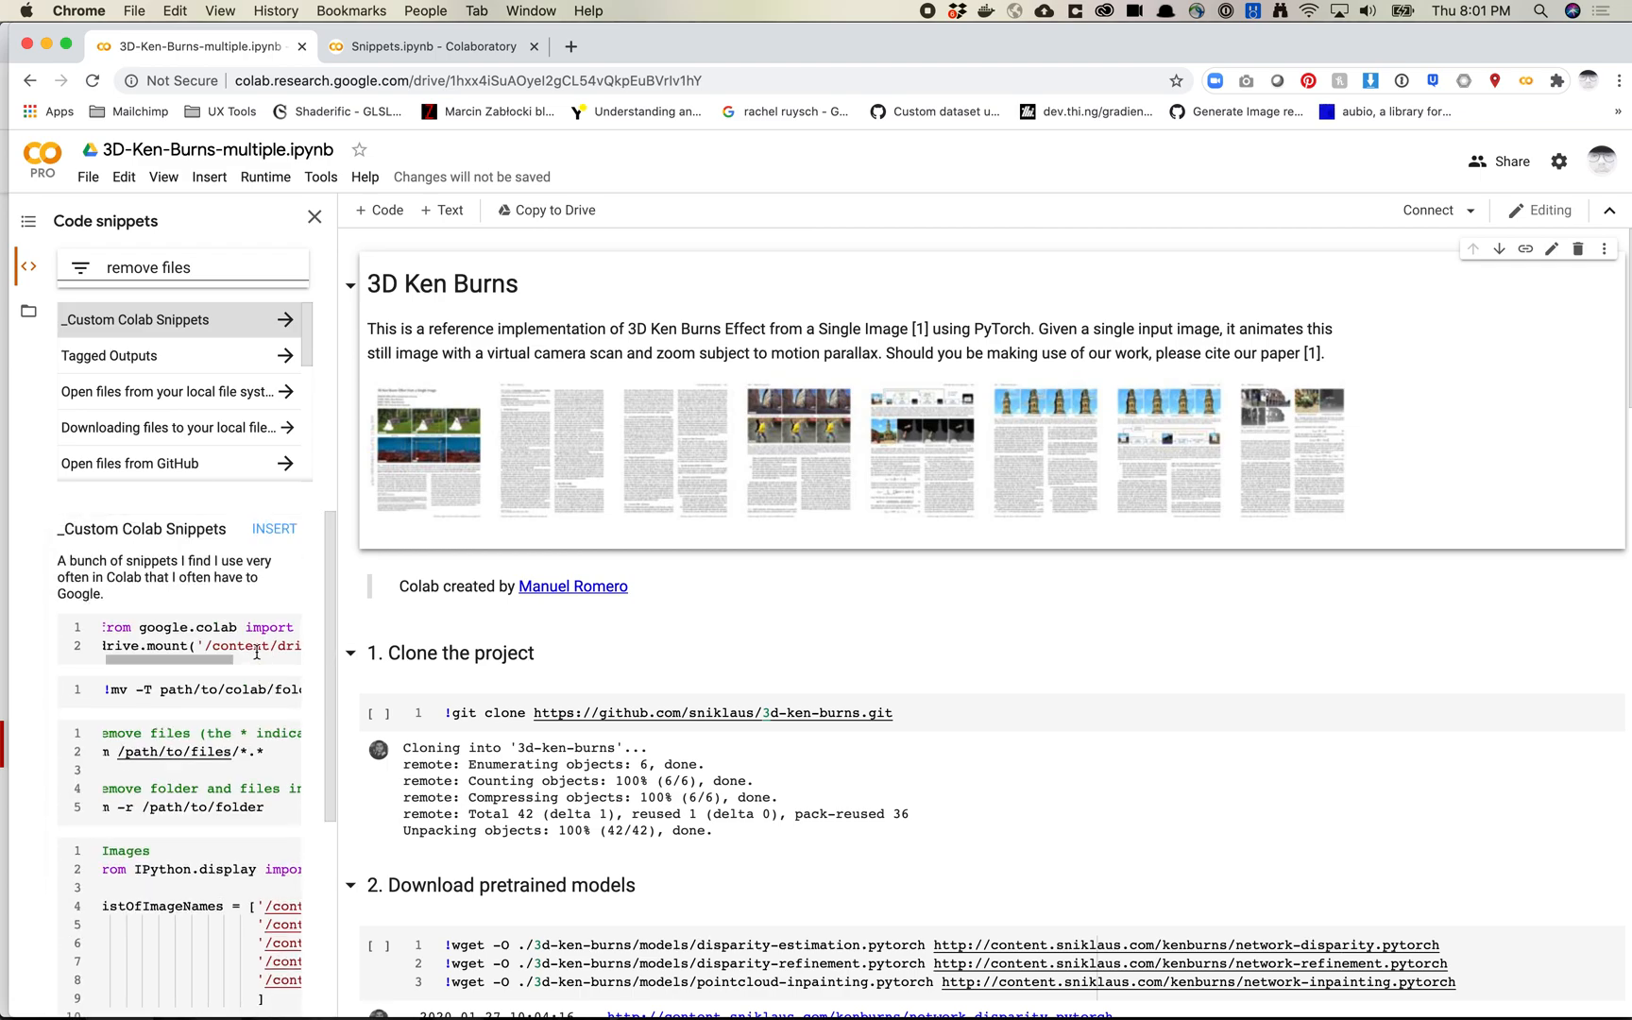